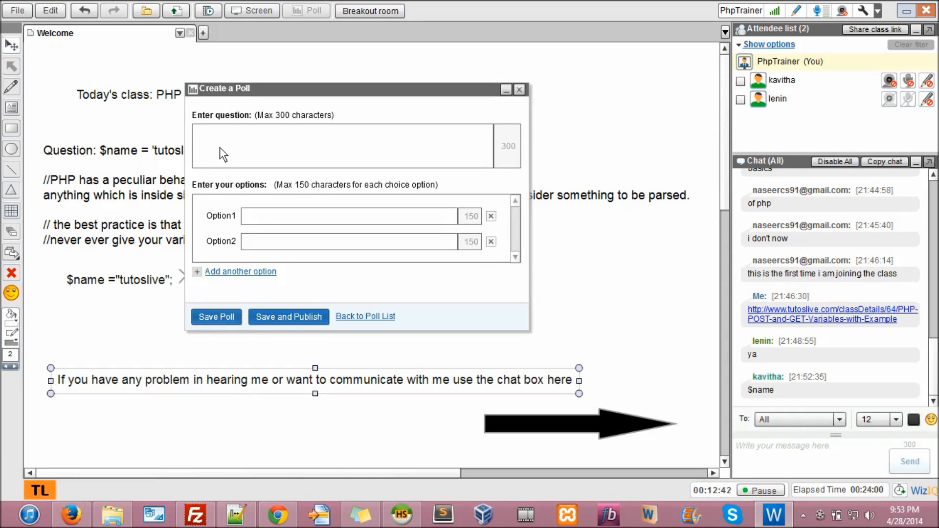
# Enter the poll question's PHP code: $student = array(10, 20, 'Marks' => 30, 40, 'Rank' => 1);
pyautogui.write('$ara')
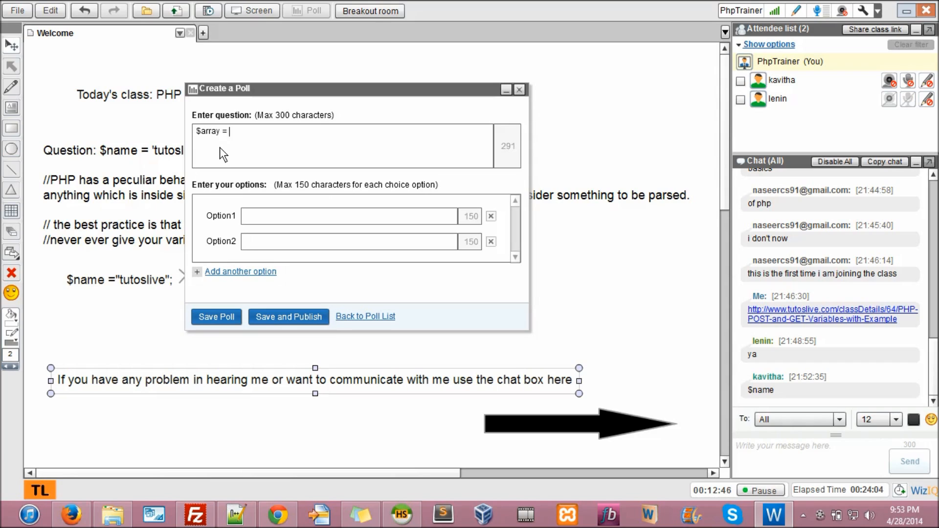
pyautogui.press('BackSpace')
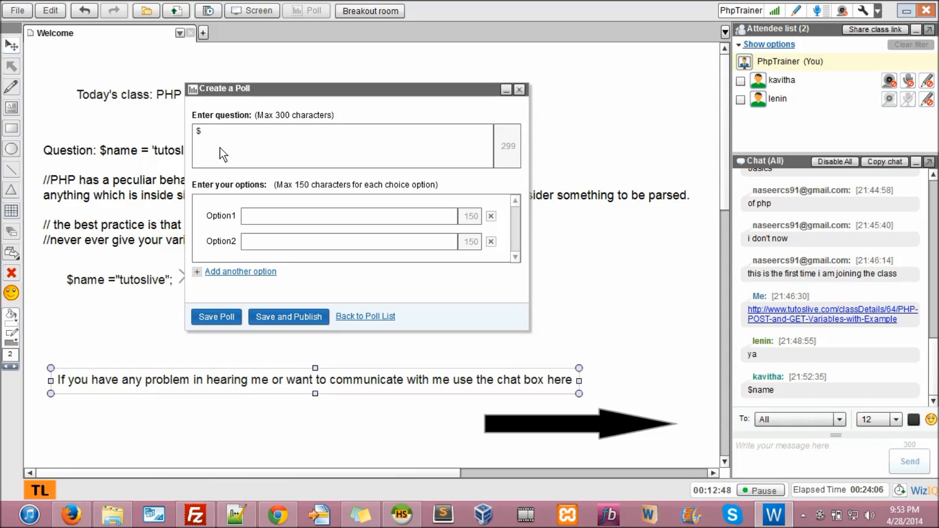
pyautogui.write('student = arra')
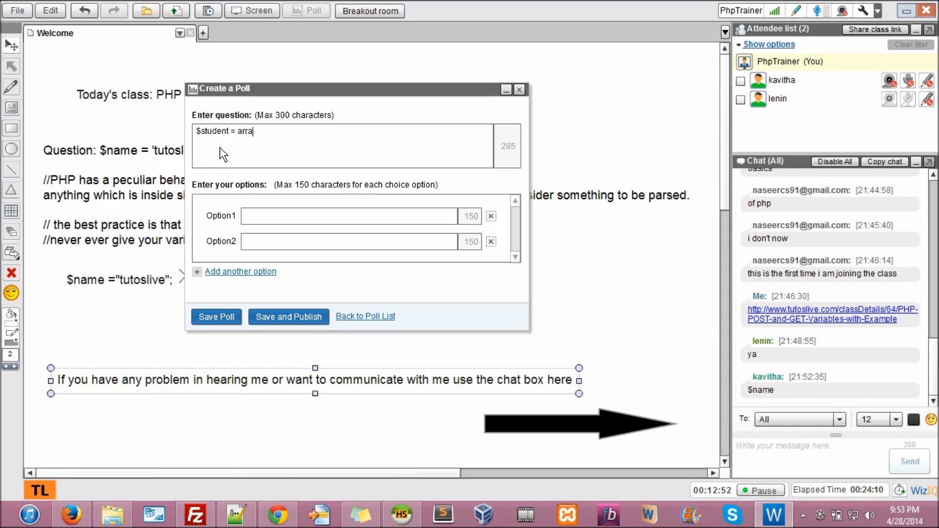
pyautogui.write('y();')
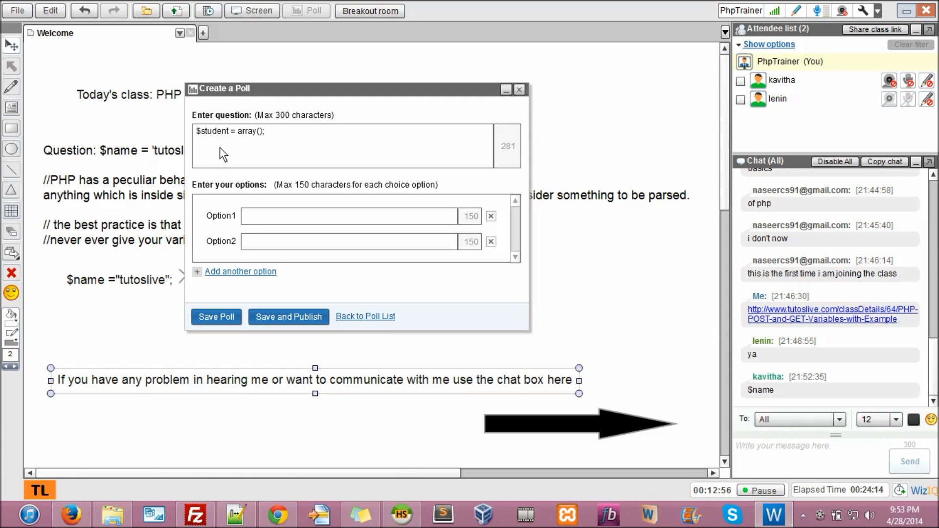
pyautogui.write('Saga')
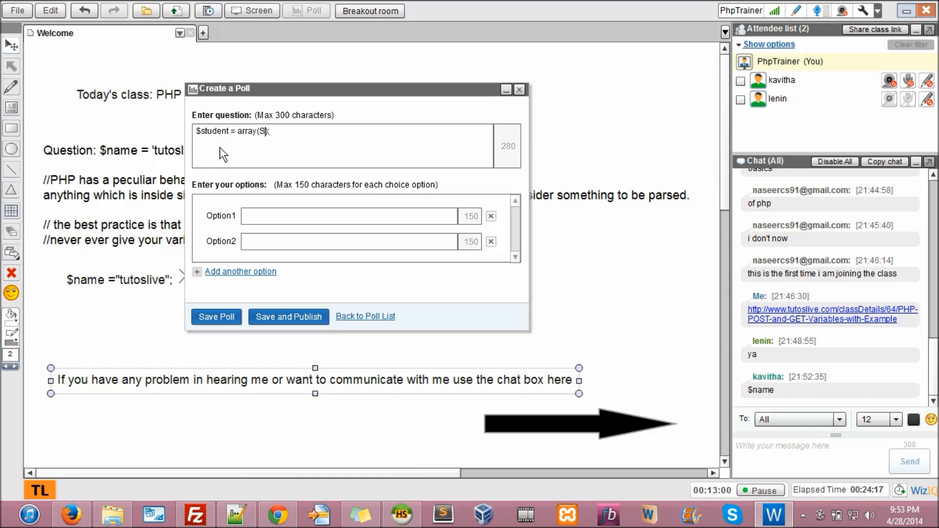
pyautogui.write('10,')
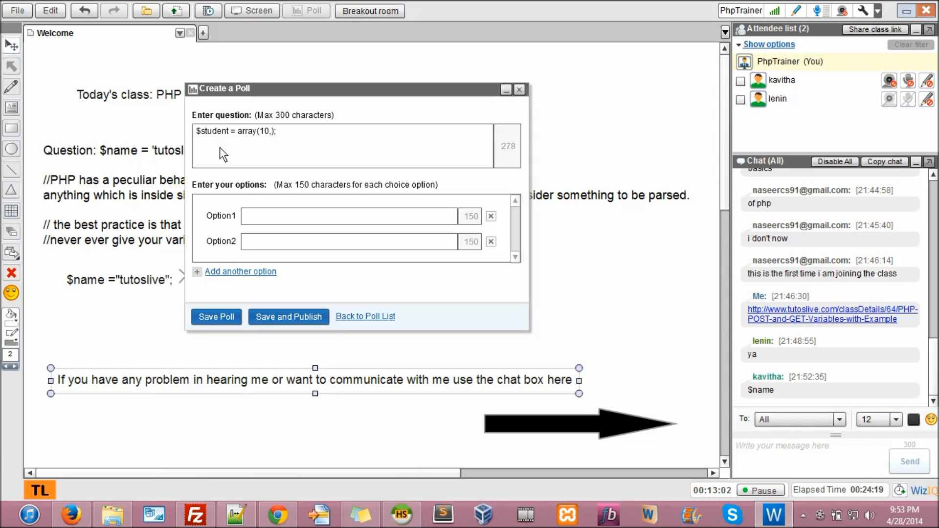
pyautogui.write("20,'")
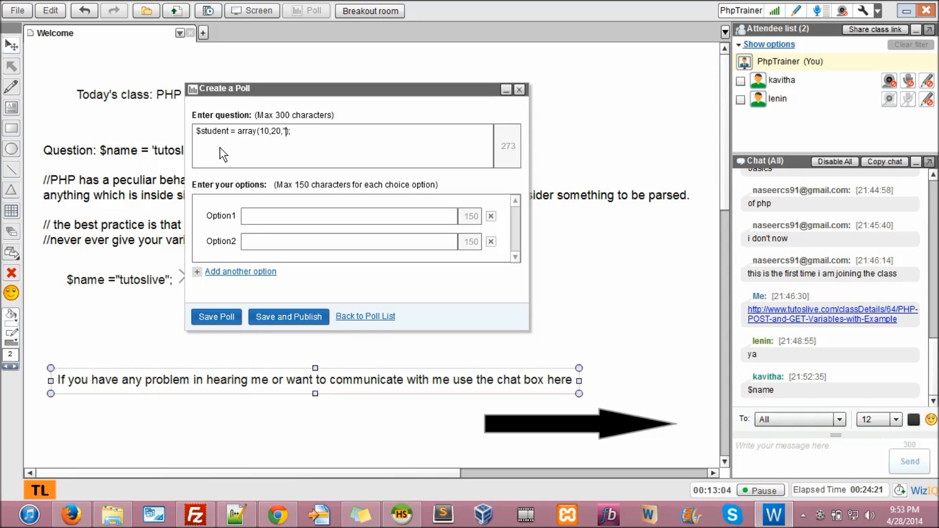
pyautogui.write('Marks')
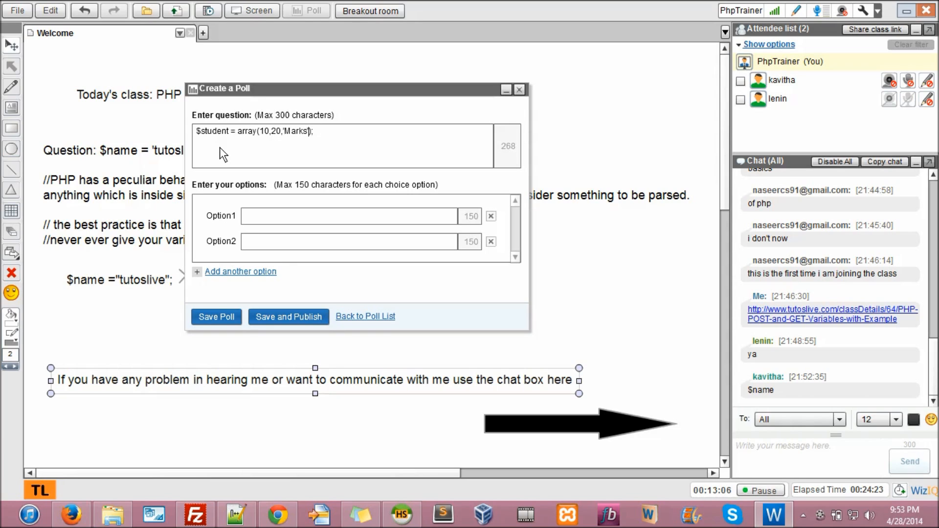
pyautogui.write('=>')
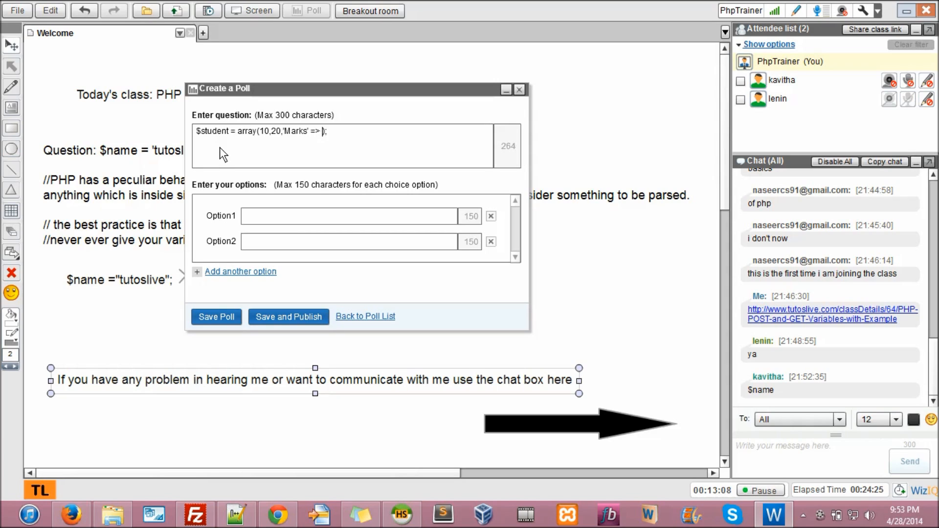
pyautogui.write('30')
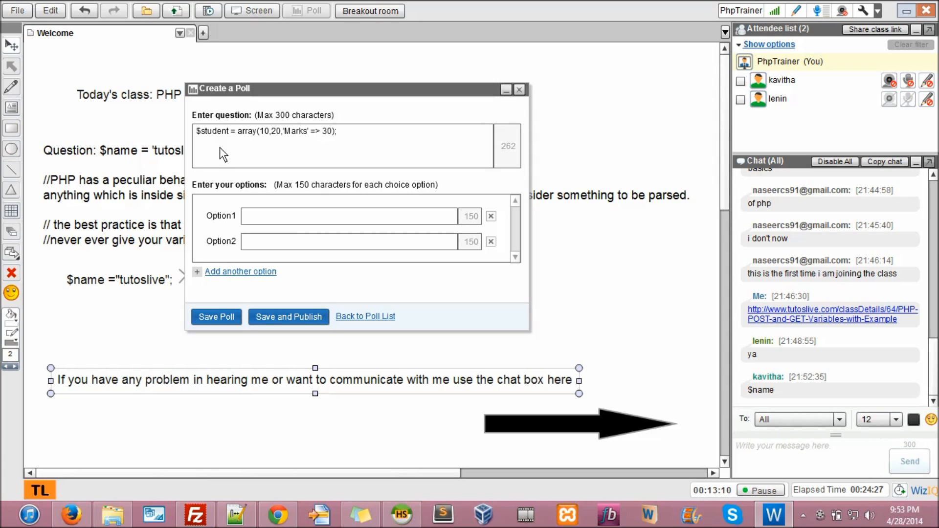
pyautogui.write(',')
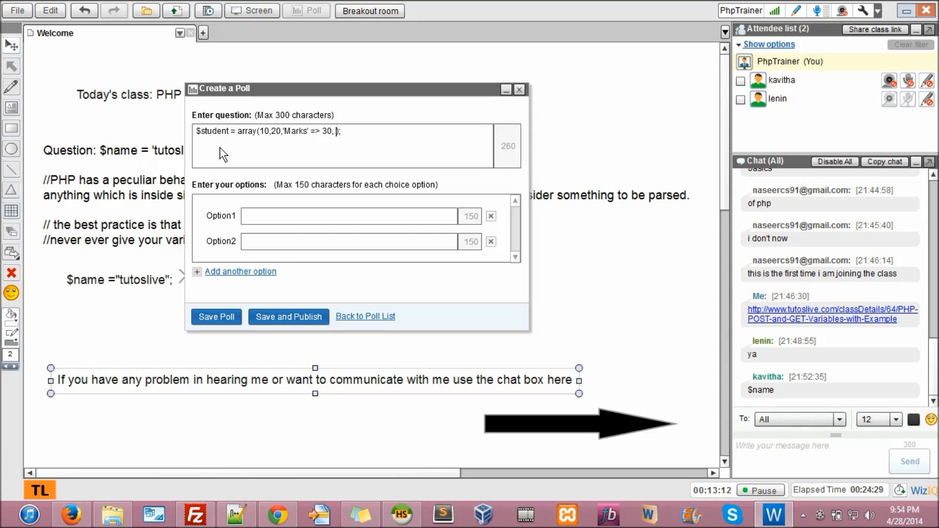
pyautogui.write("40, 'Rank'")
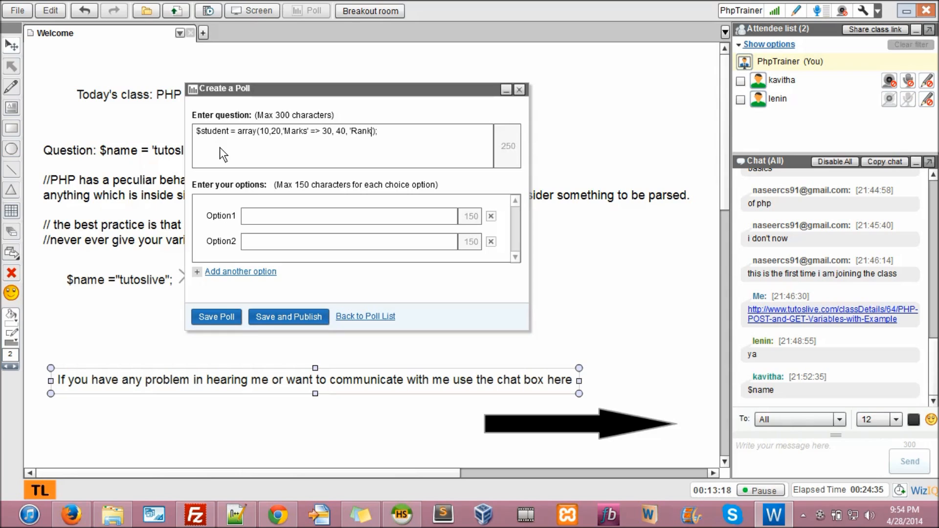
pyautogui.write('=>')
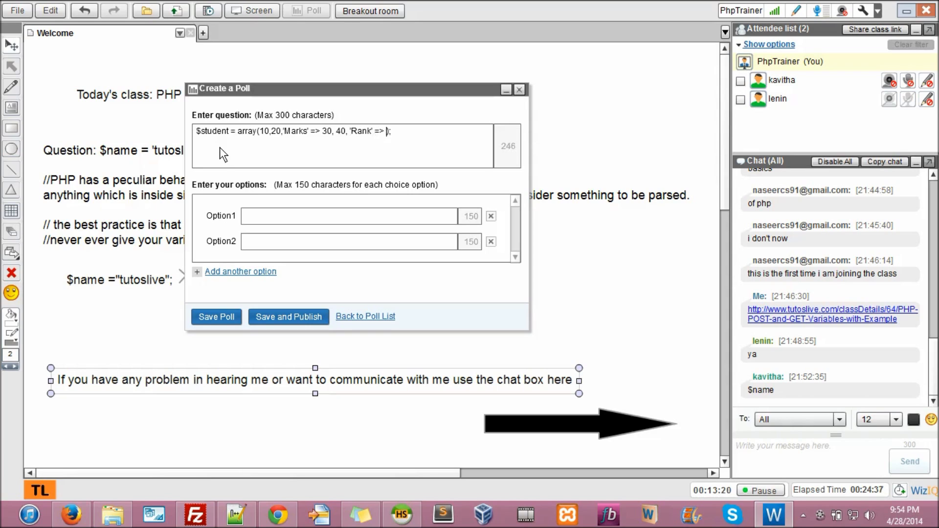
pyautogui.write('1')
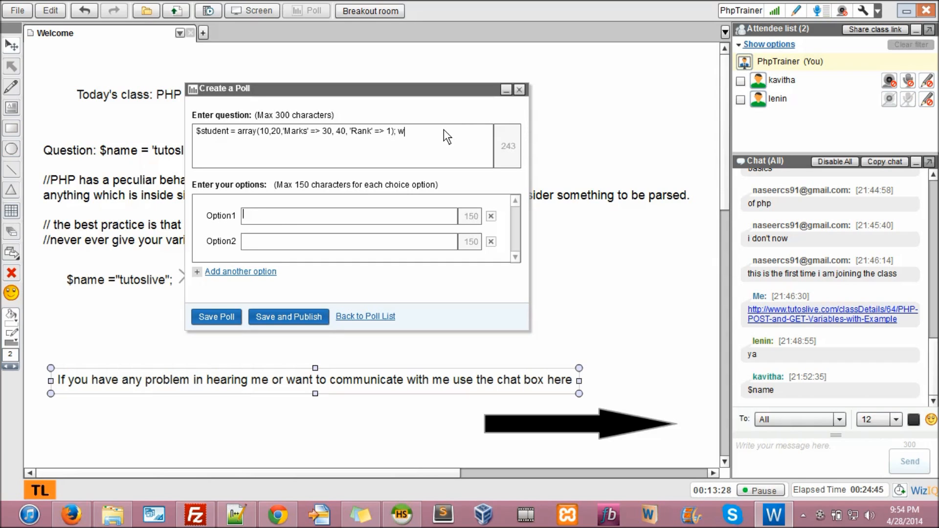
# Finish the question with 'echo $student[2]; what does this print?'
pyautogui.write('hat dies')
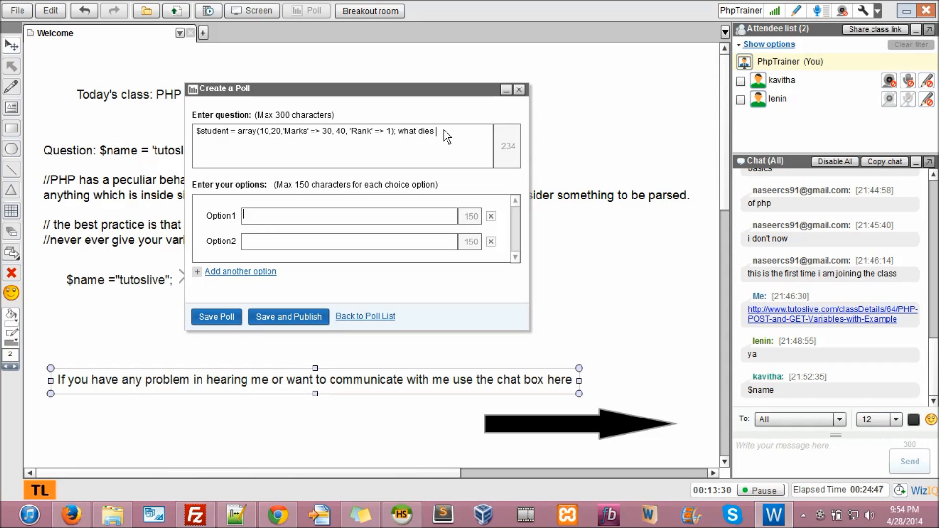
pyautogui.press('BackSpace')
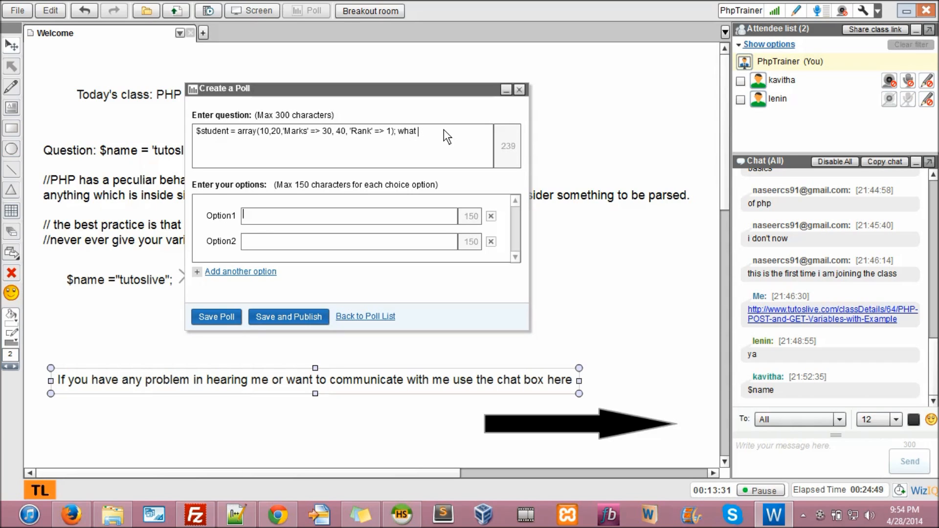
pyautogui.write('echo')
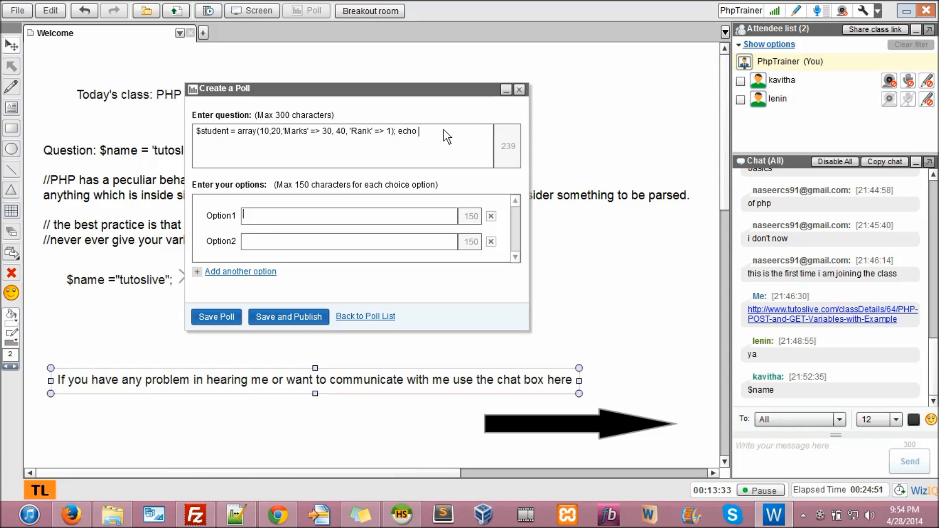
pyautogui.write('$student[')
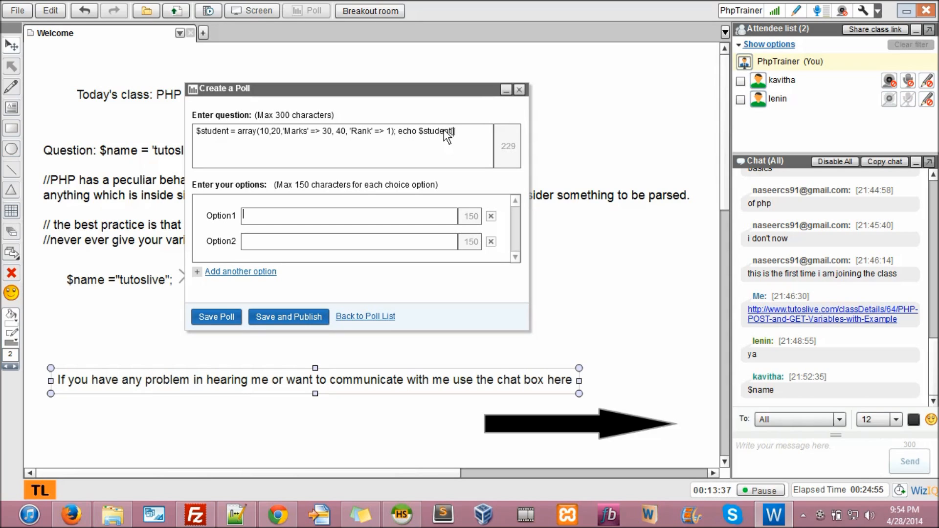
pyautogui.write('[2];')
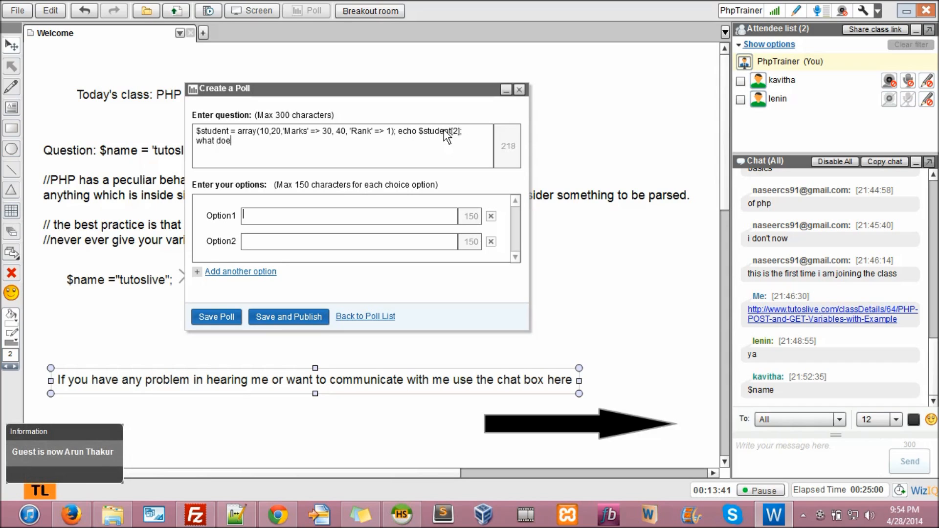
pyautogui.write('s this print')
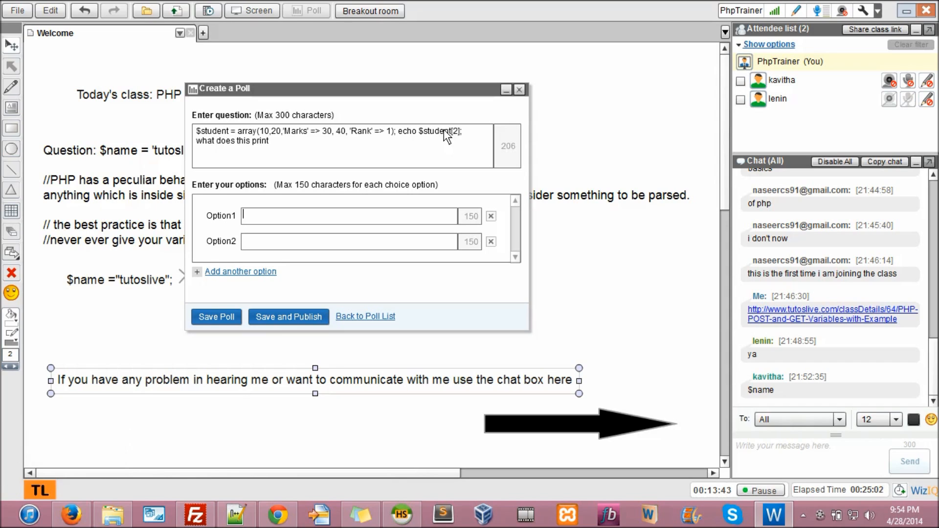
pyautogui.write('?')
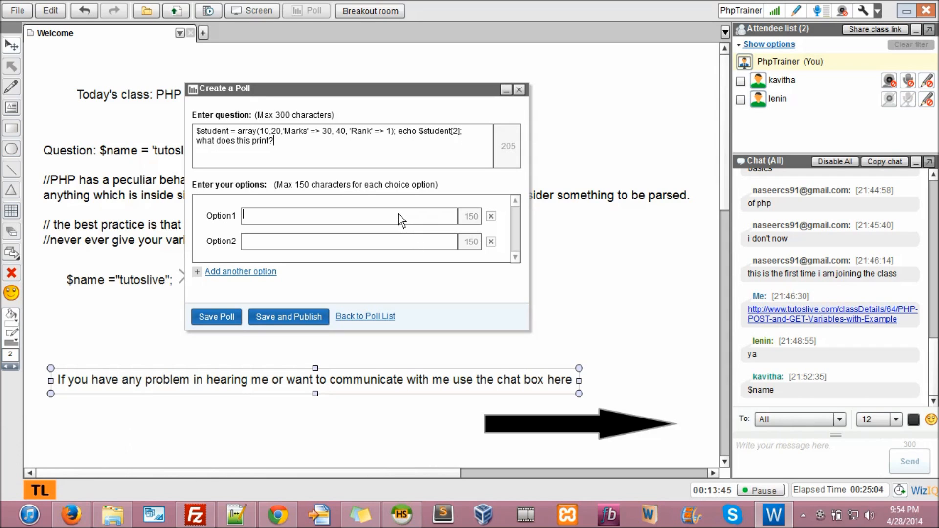
# Fill in the four answer options: Marks, 30, 40 and 'error is displayed'
pyautogui.write('M')
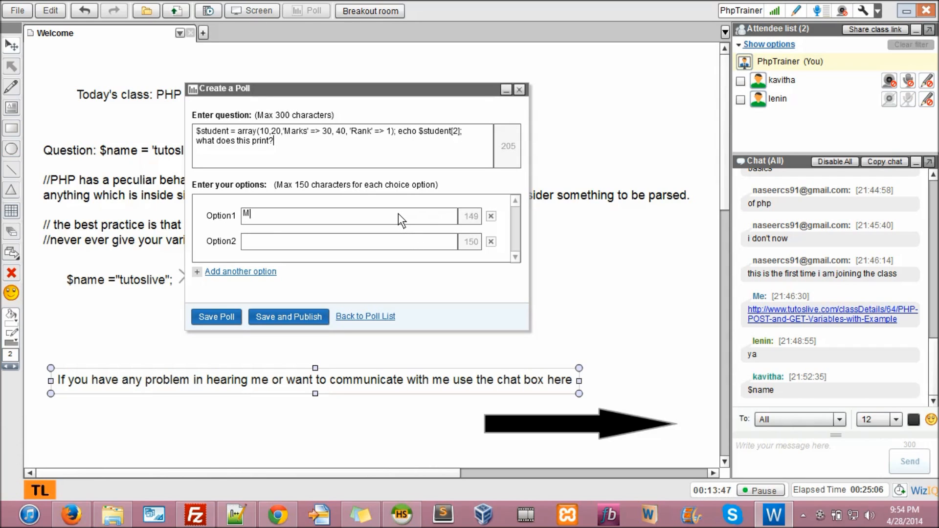
pyautogui.write('arks')
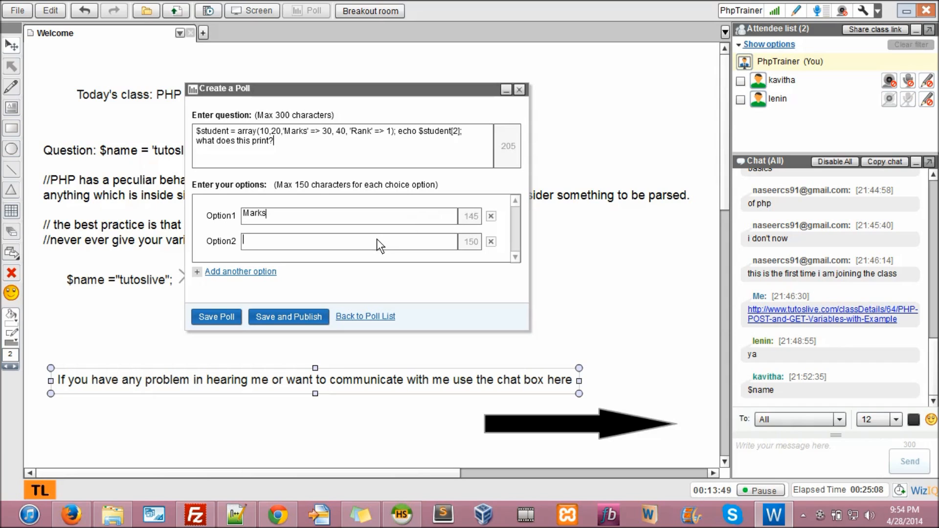
pyautogui.write('30')
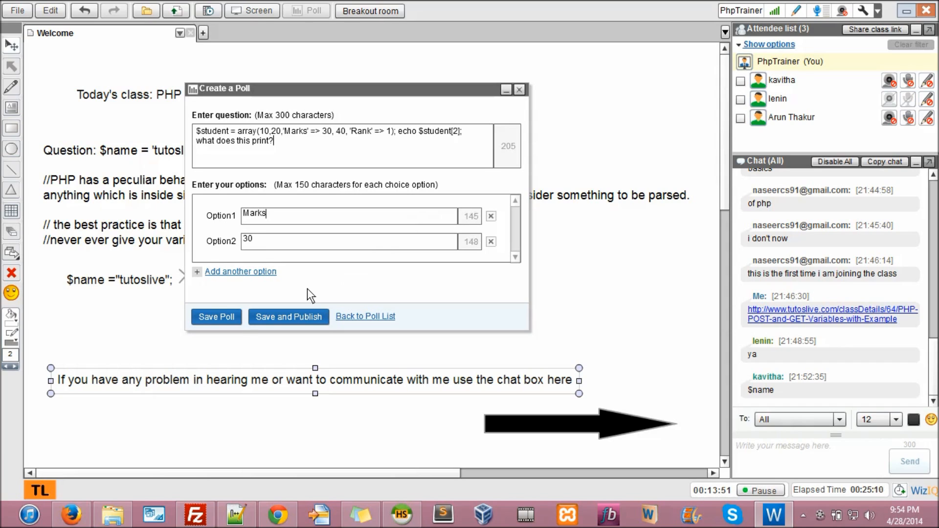
pyautogui.click(239, 270)
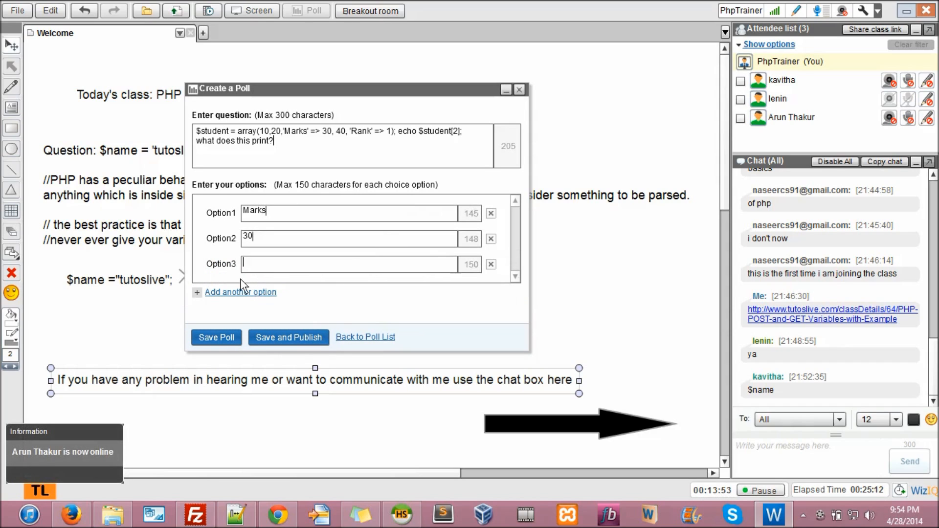
pyautogui.write('40')
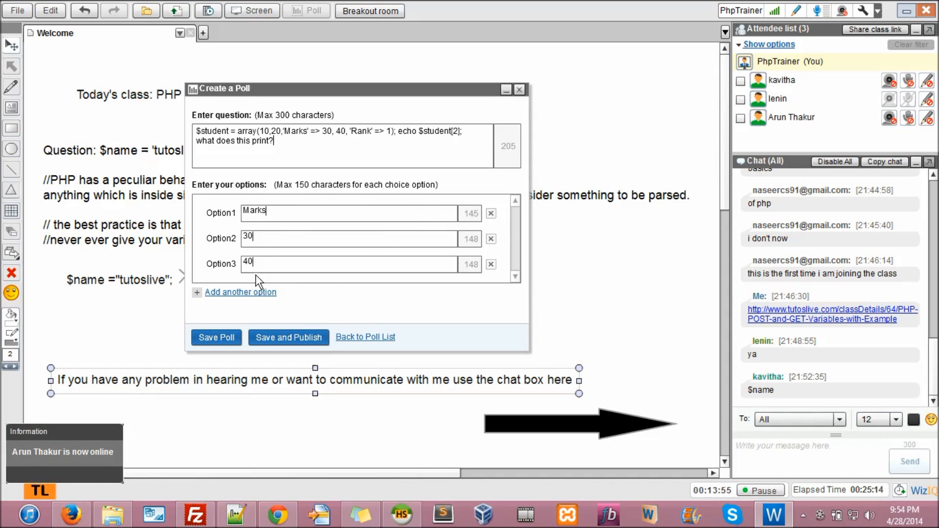
pyautogui.click(241, 293)
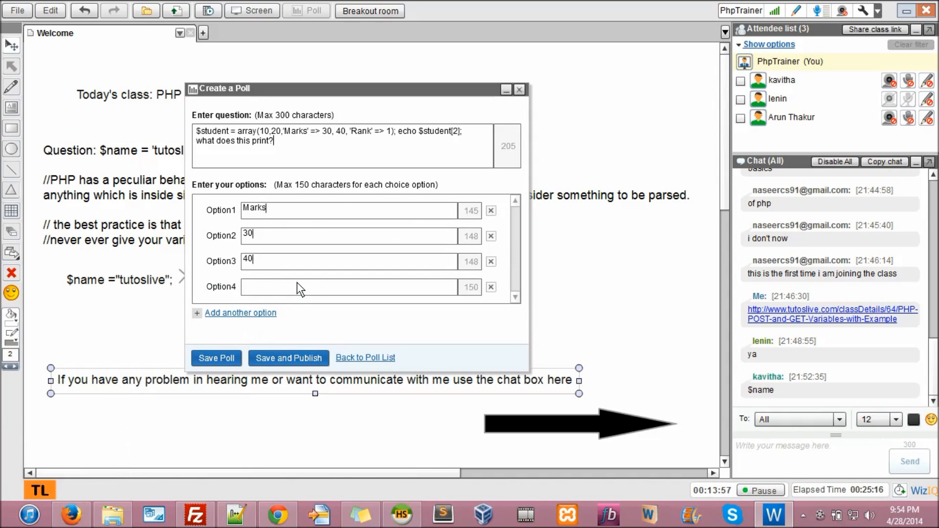
pyautogui.write('error')
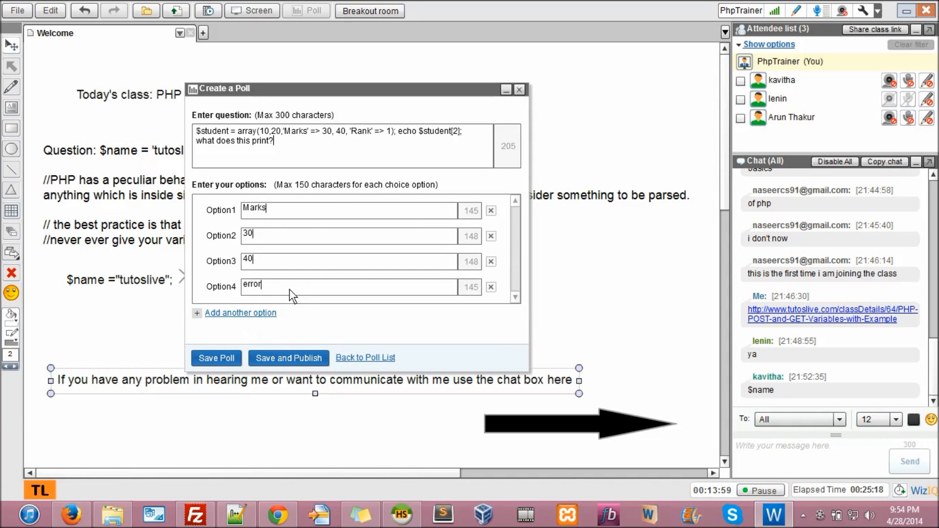
pyautogui.write('is')
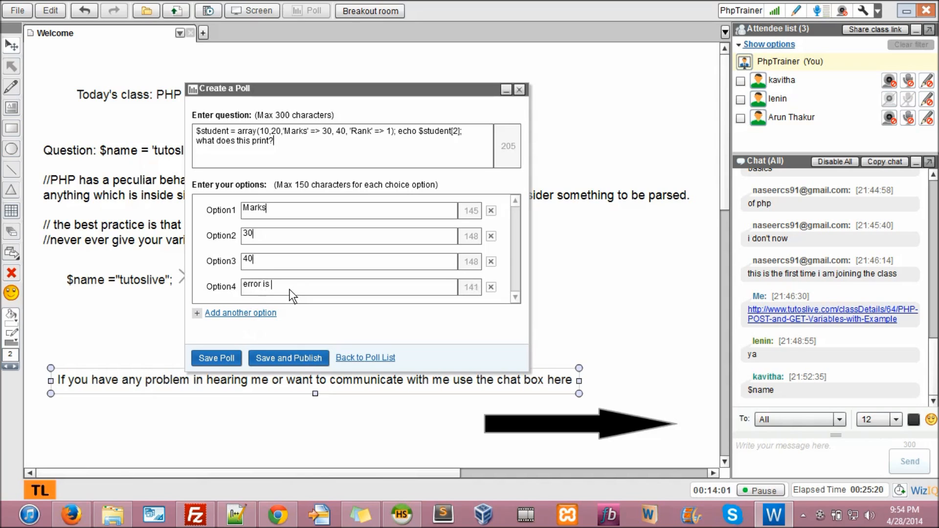
pyautogui.write('displayed')
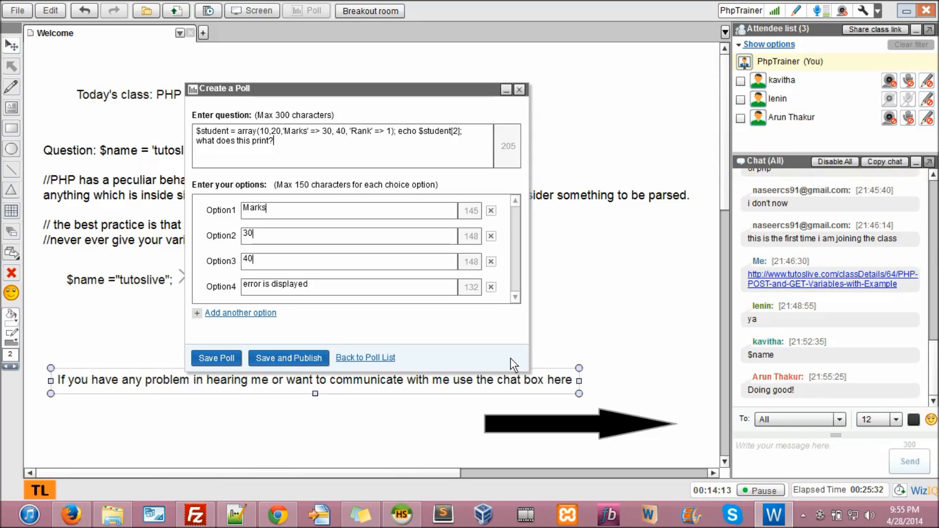
pyautogui.moveTo(302, 348)
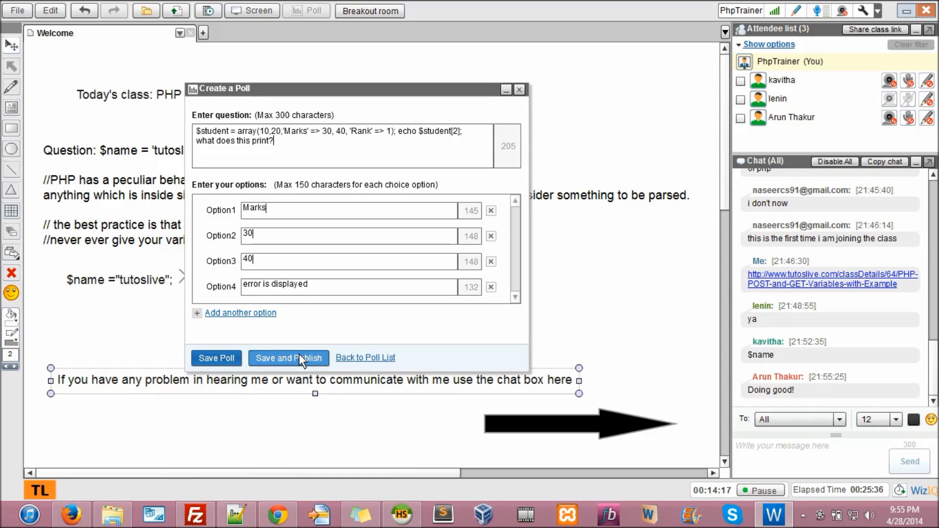
# Save and publish the poll, bringing up its results at zero votes
pyautogui.click(287, 358)
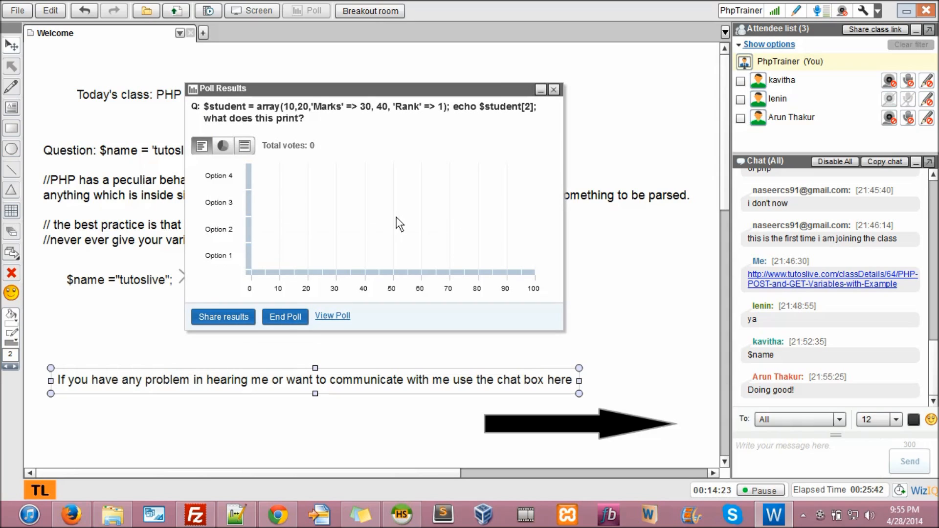
pyautogui.moveTo(345, 146)
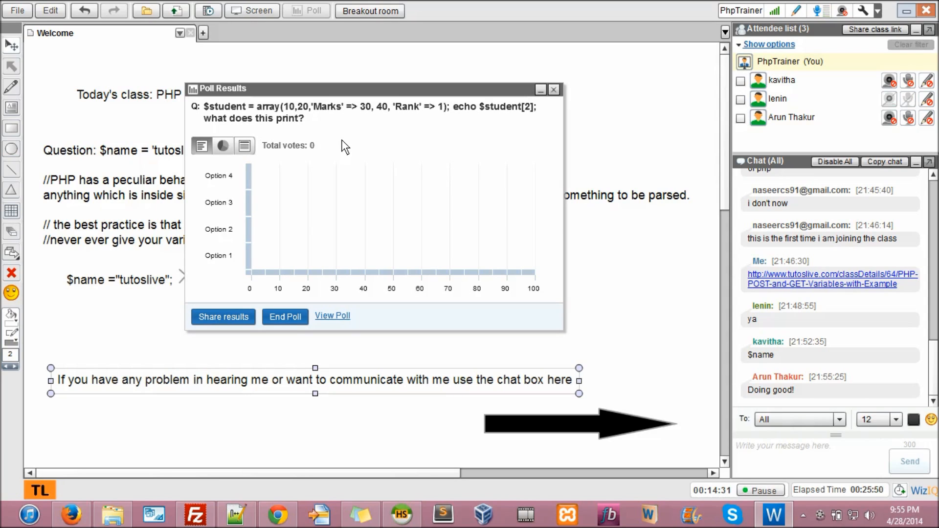
pyautogui.moveTo(116, 415)
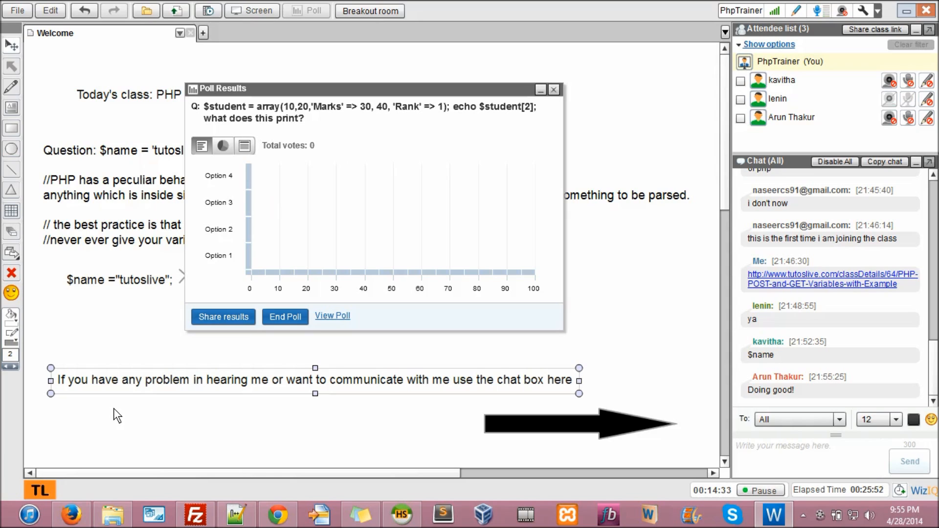
pyautogui.moveTo(217, 386)
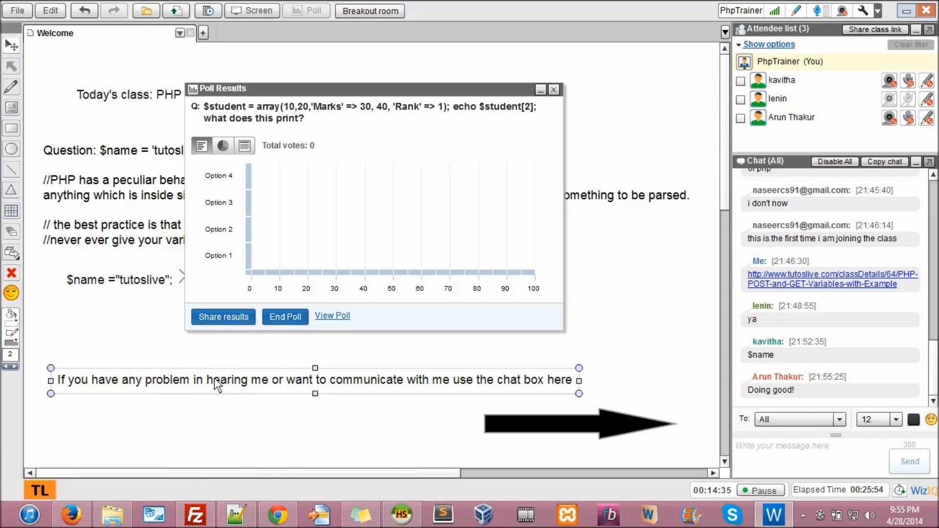
pyautogui.moveTo(167, 349)
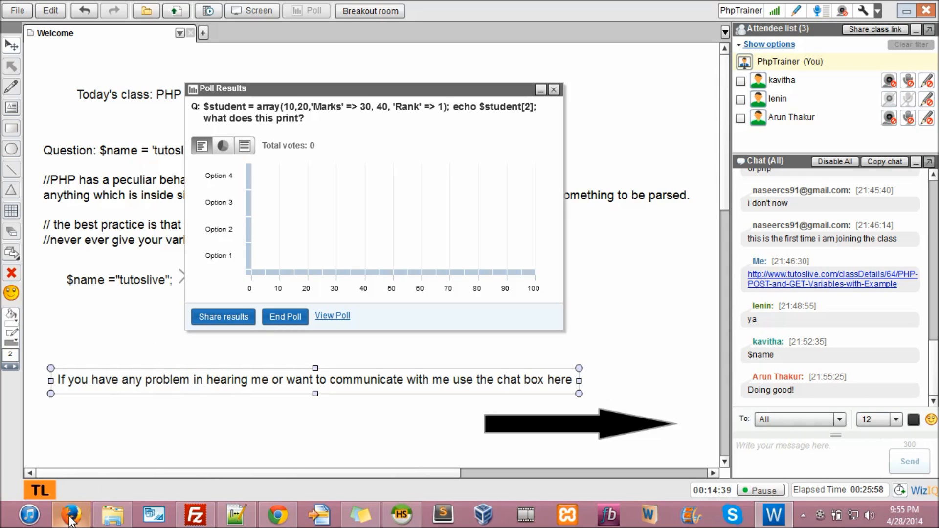
pyautogui.moveTo(70, 513)
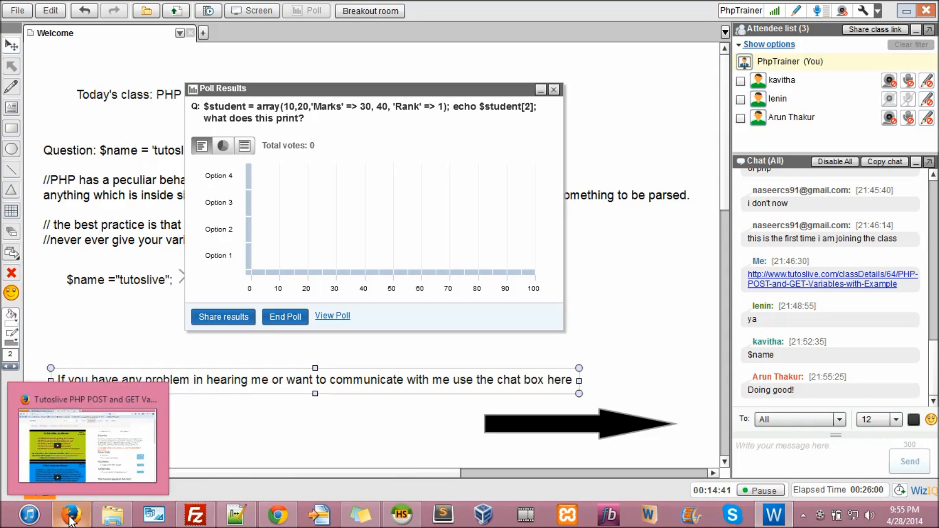
pyautogui.click(90, 437)
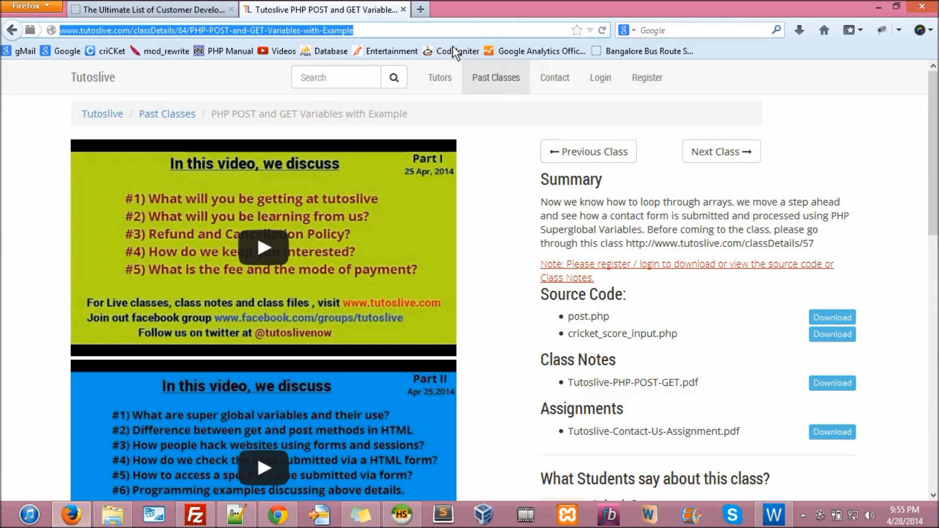
pyautogui.moveTo(439, 133)
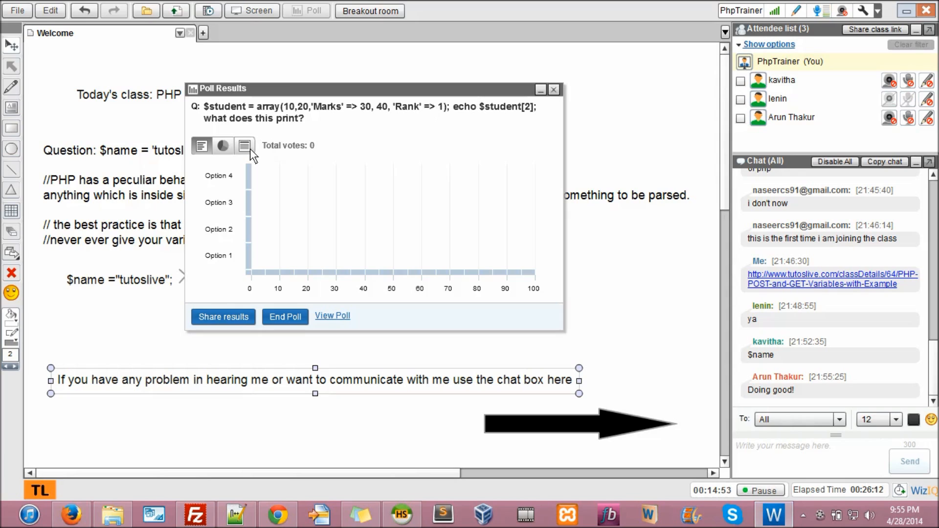
# Switch between the per-attendee list and bar chart to see both votes went to option 4
pyautogui.click(244, 146)
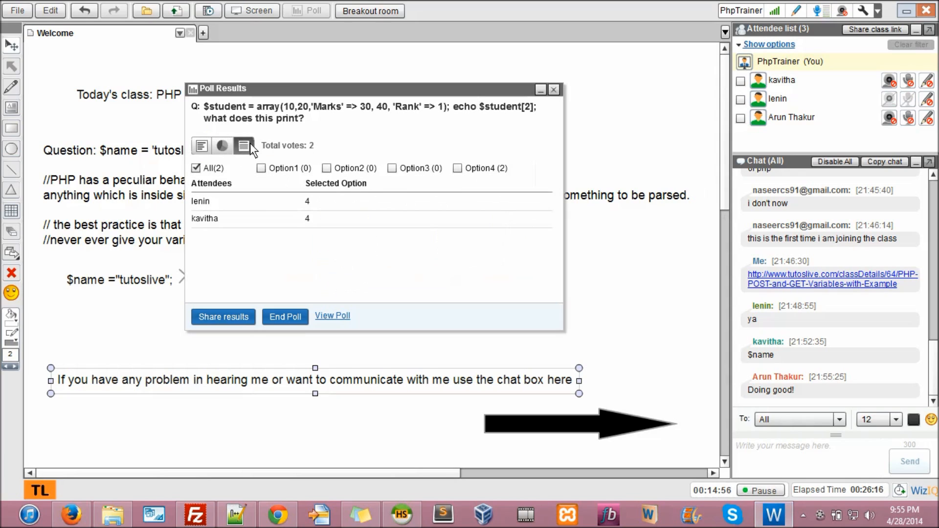
pyautogui.moveTo(201, 147)
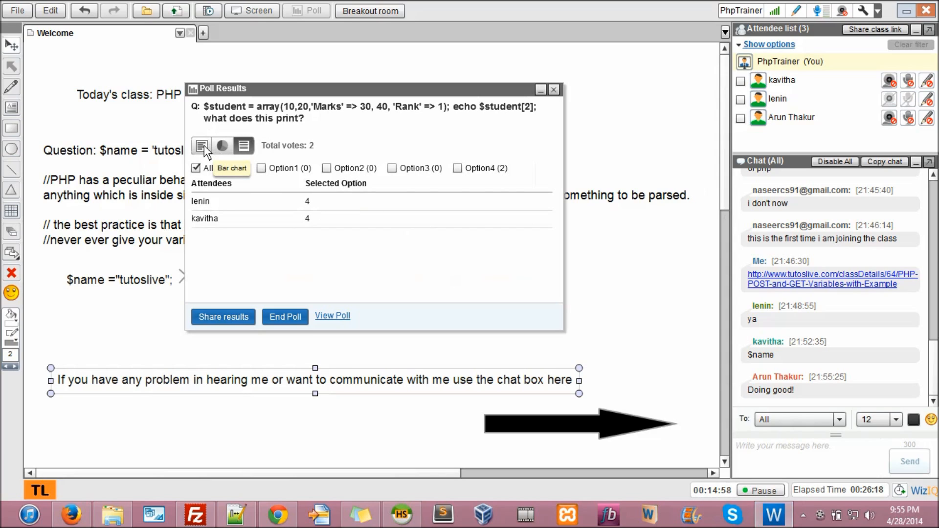
pyautogui.click(202, 146)
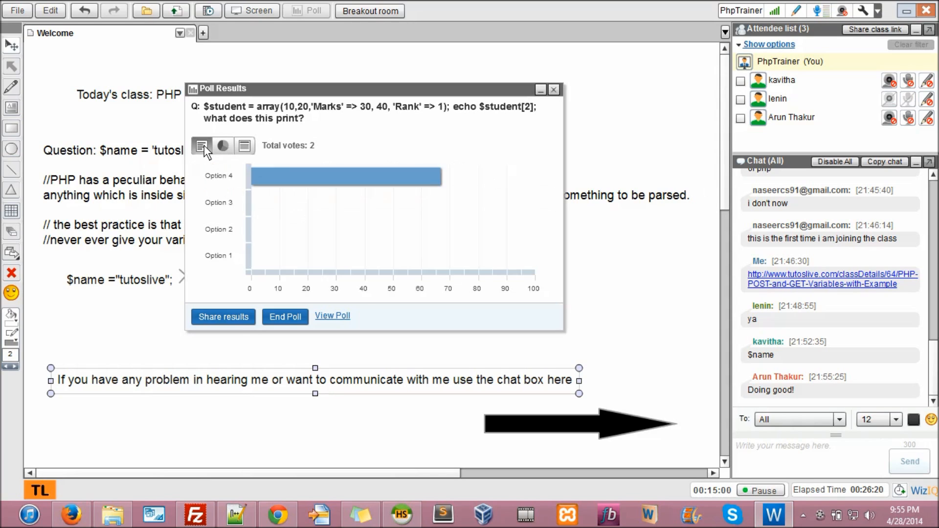
pyautogui.moveTo(223, 146)
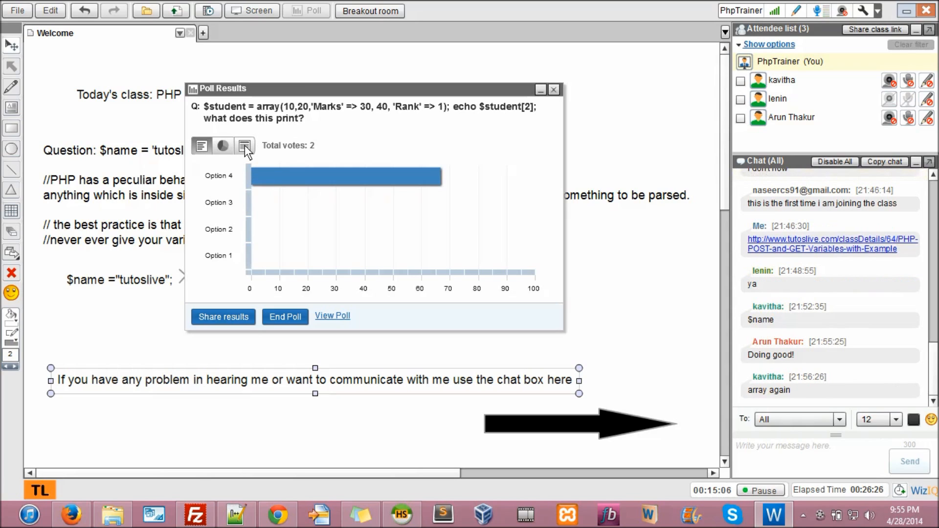
pyautogui.click(244, 145)
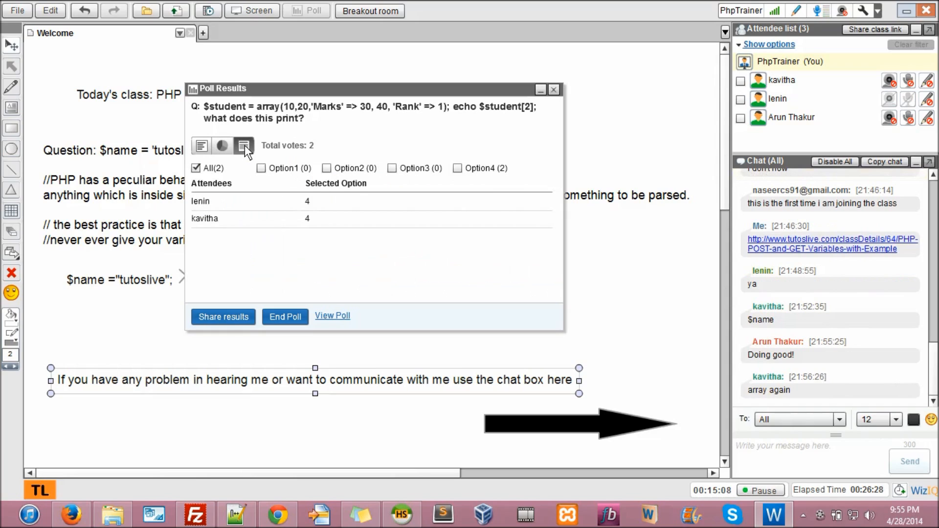
pyautogui.moveTo(222, 146)
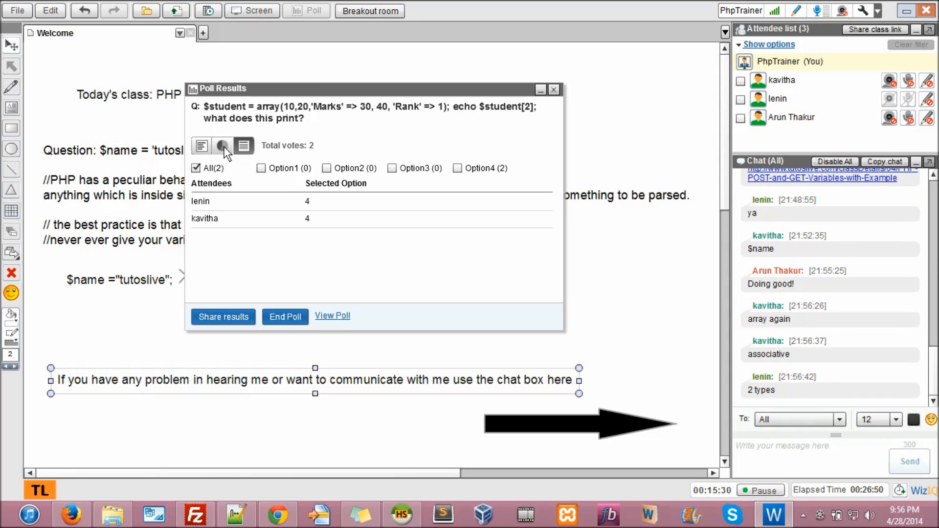
pyautogui.moveTo(235, 169)
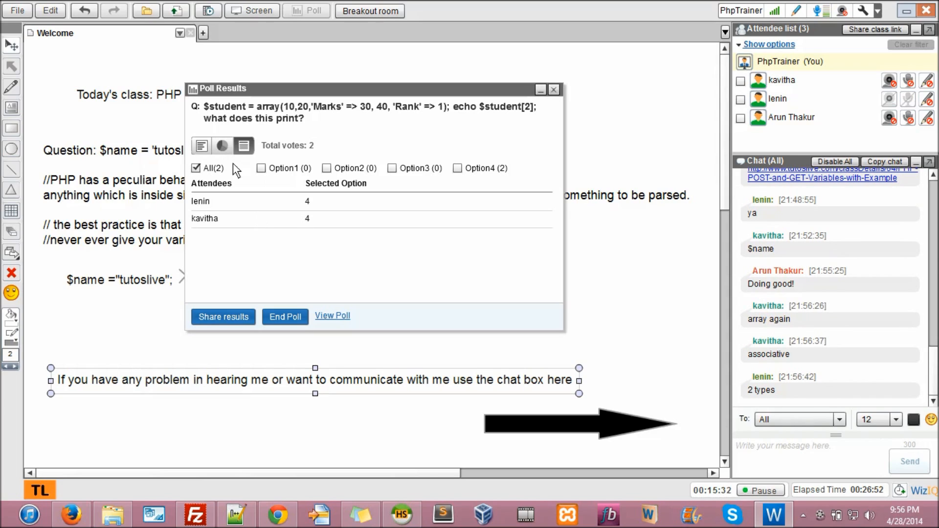
pyautogui.moveTo(222, 146)
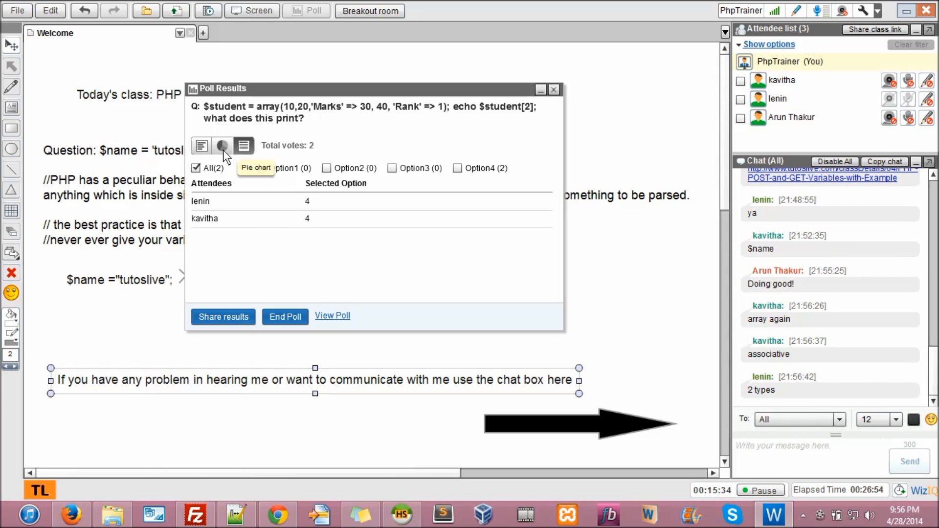
pyautogui.click(200, 146)
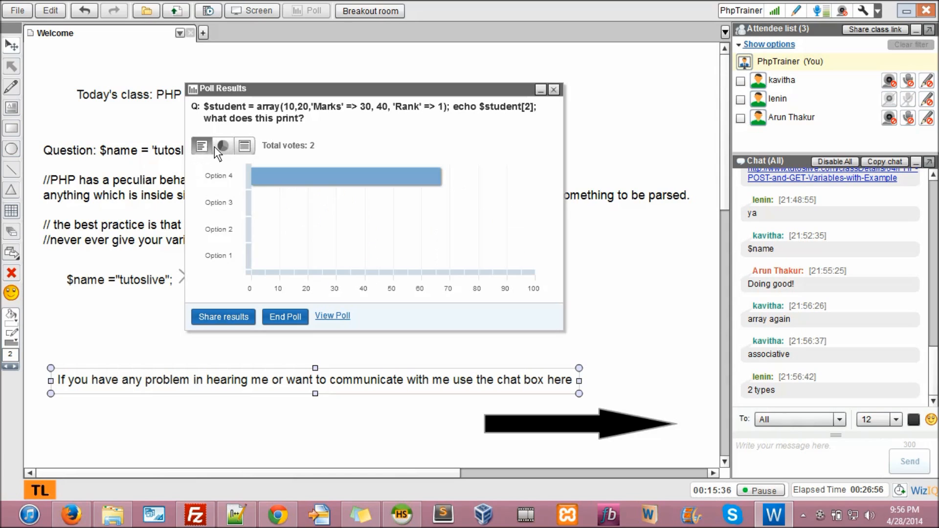
pyautogui.click(244, 146)
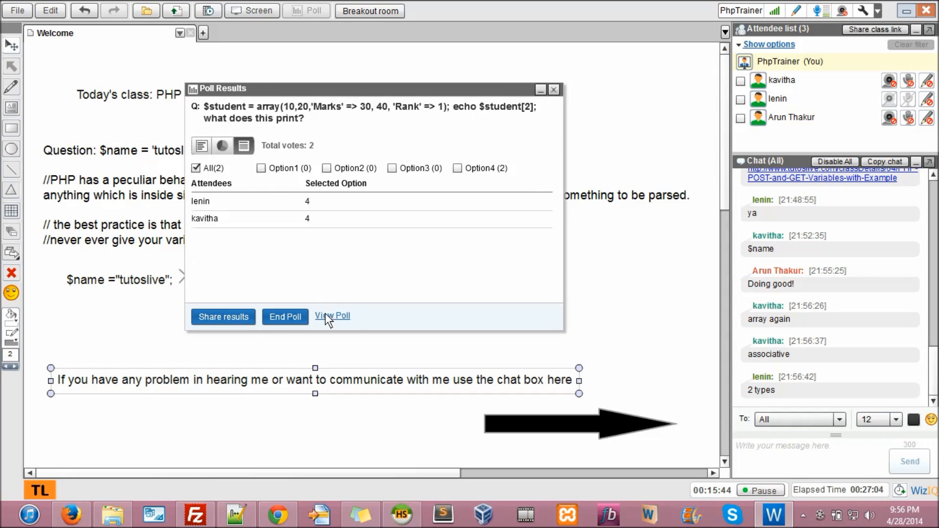
pyautogui.moveTo(553, 90)
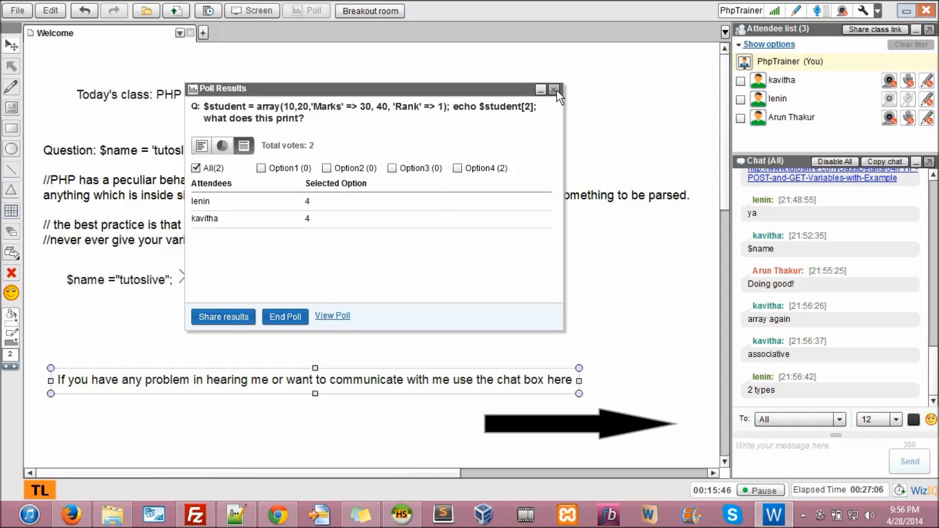
pyautogui.moveTo(555, 90)
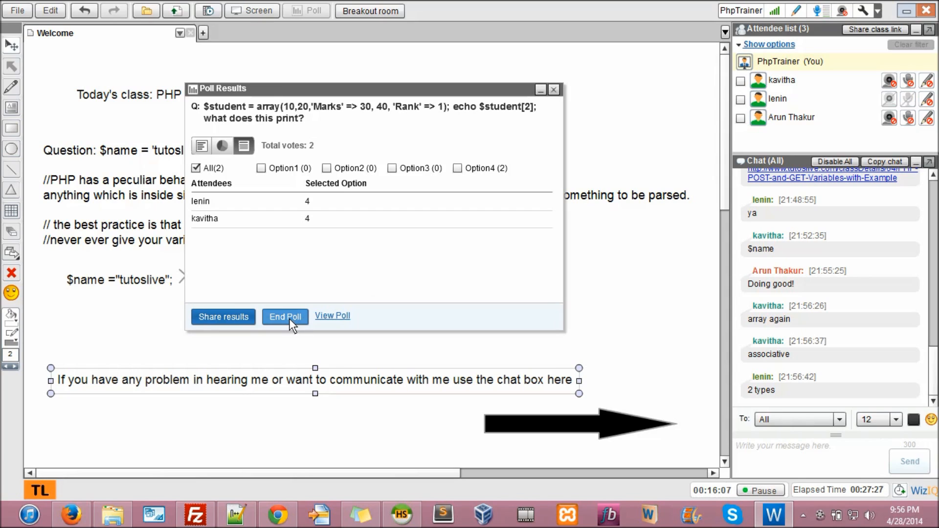
# End the poll, close the poll list and add a new whiteboard tab
pyautogui.click(284, 316)
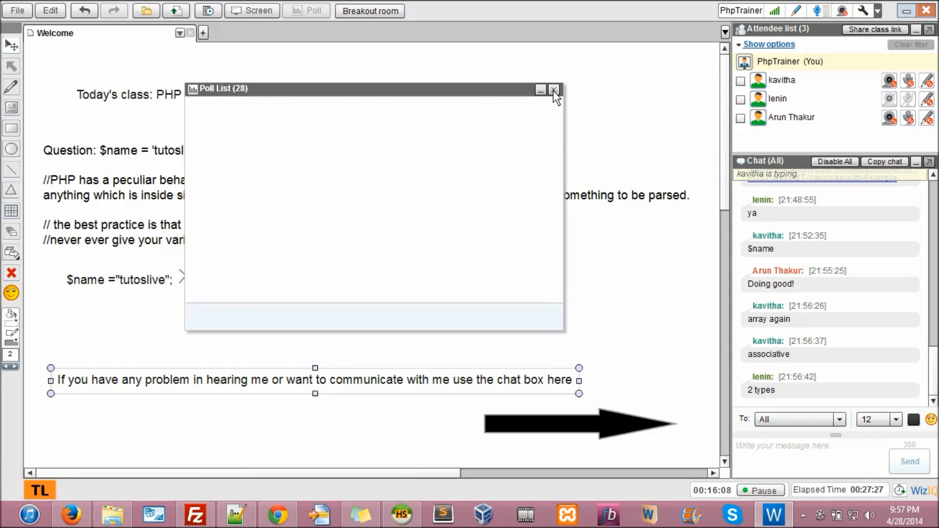
pyautogui.click(552, 89)
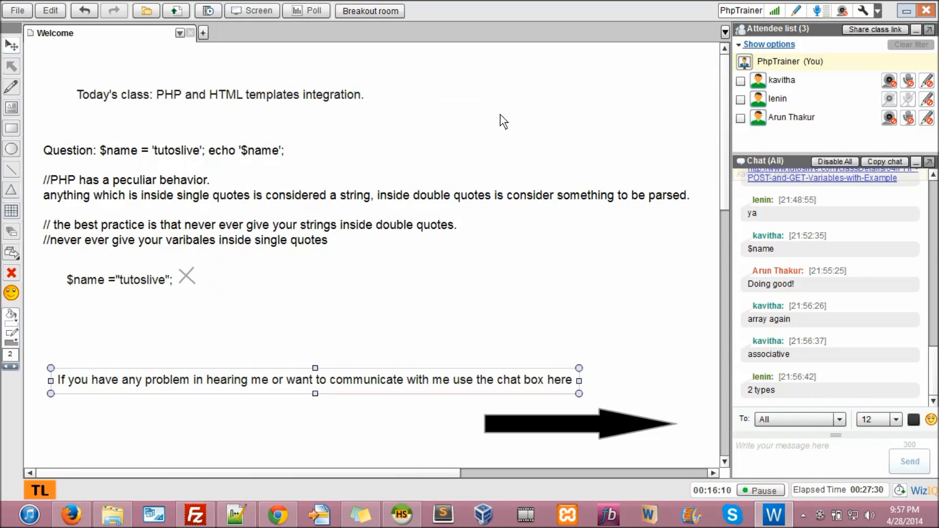
pyautogui.moveTo(267, 62)
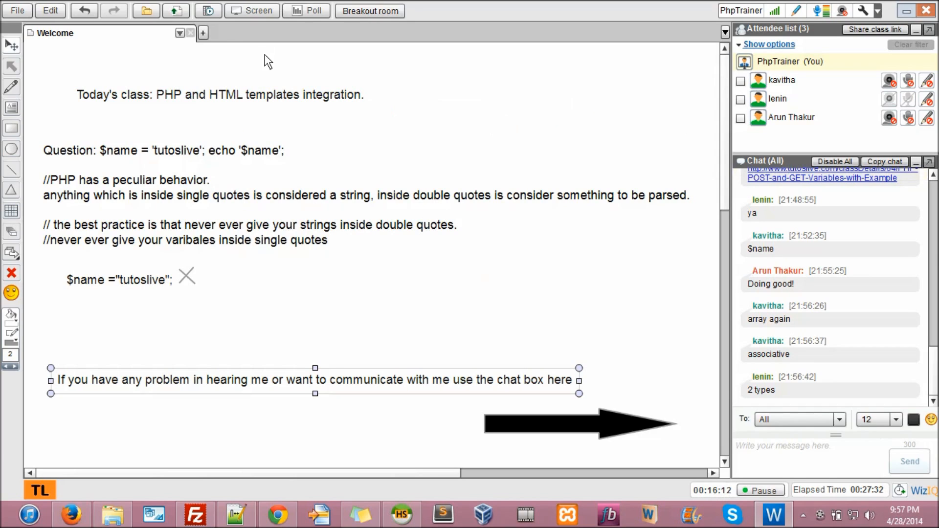
pyautogui.moveTo(204, 33)
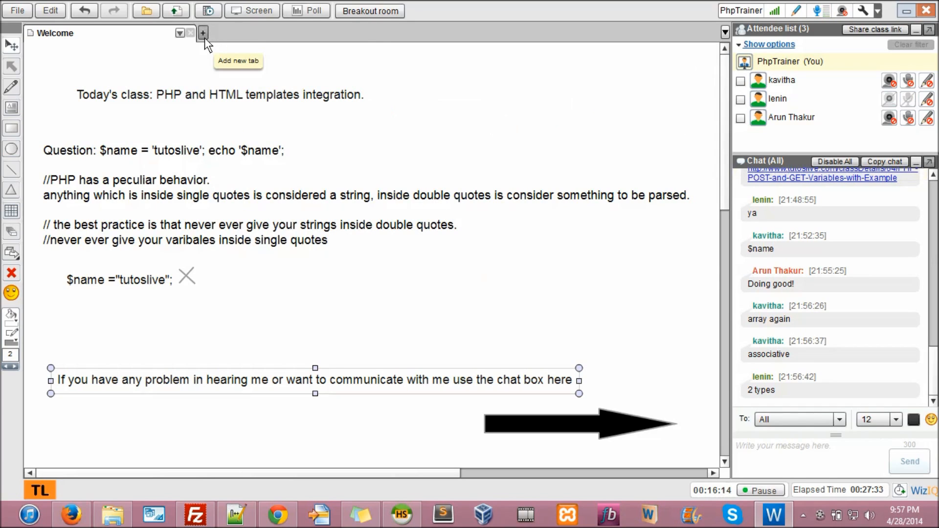
pyautogui.click(204, 33)
pyautogui.write('Ques')
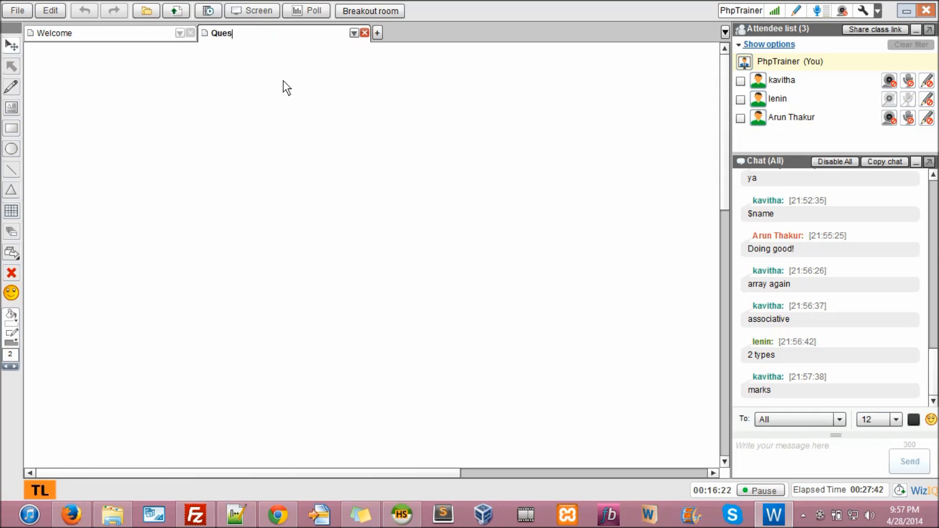
# Name the tab 'Question' and start the code line $student = array(10,20,'Marks' =>
pyautogui.write('tion')
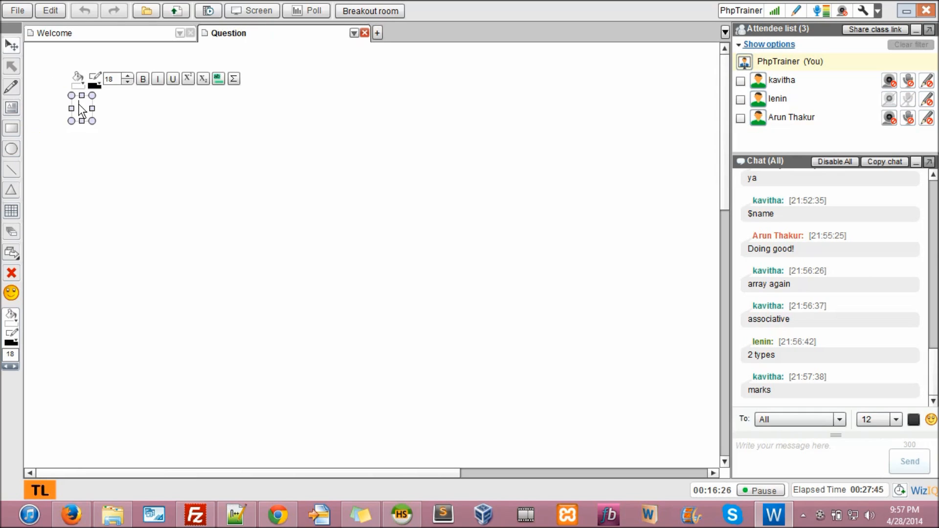
pyautogui.write('stue')
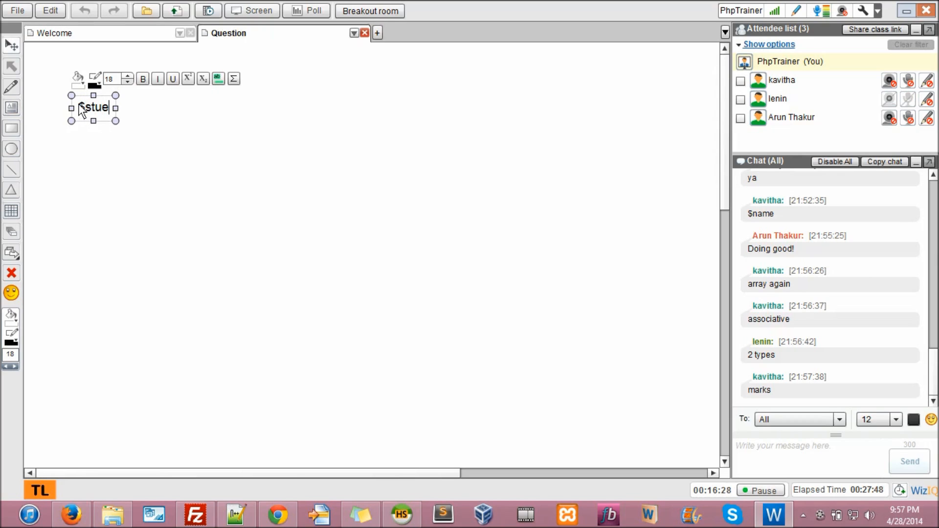
pyautogui.write('dent =')
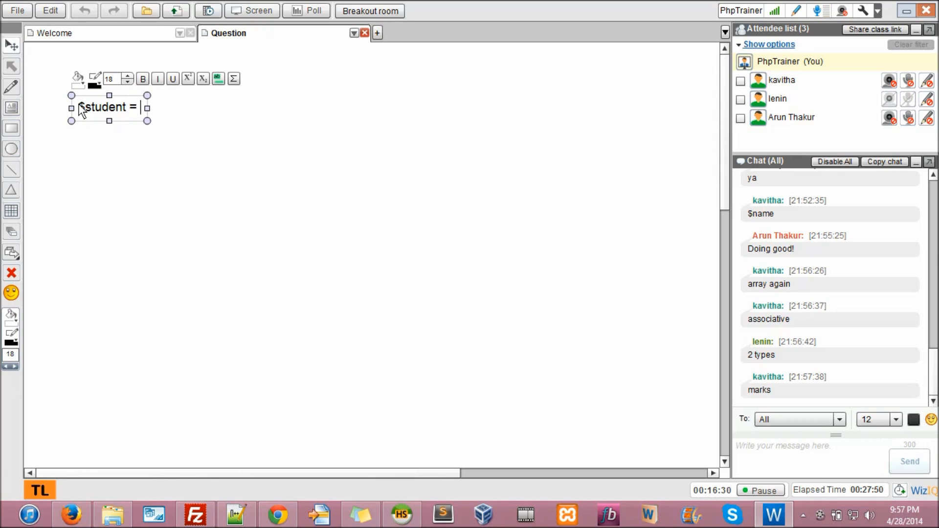
pyautogui.write('array()')
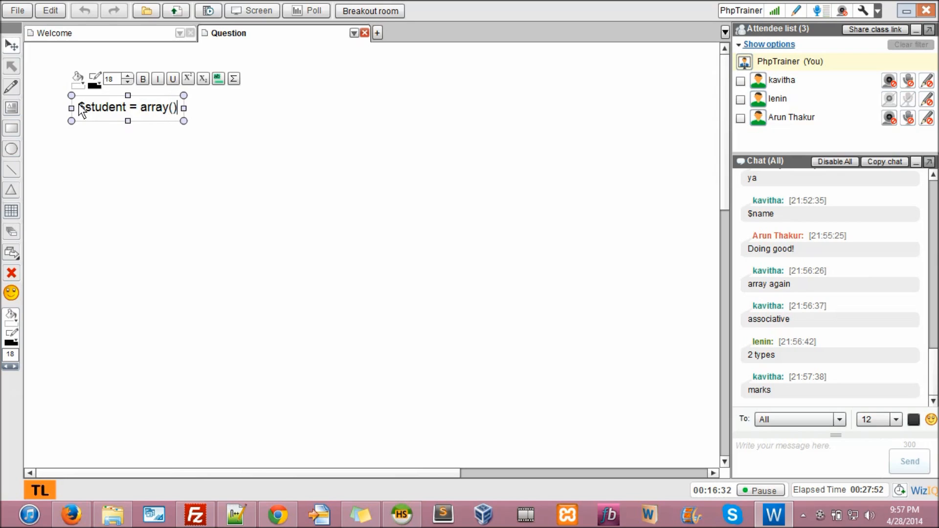
pyautogui.write('10,20')
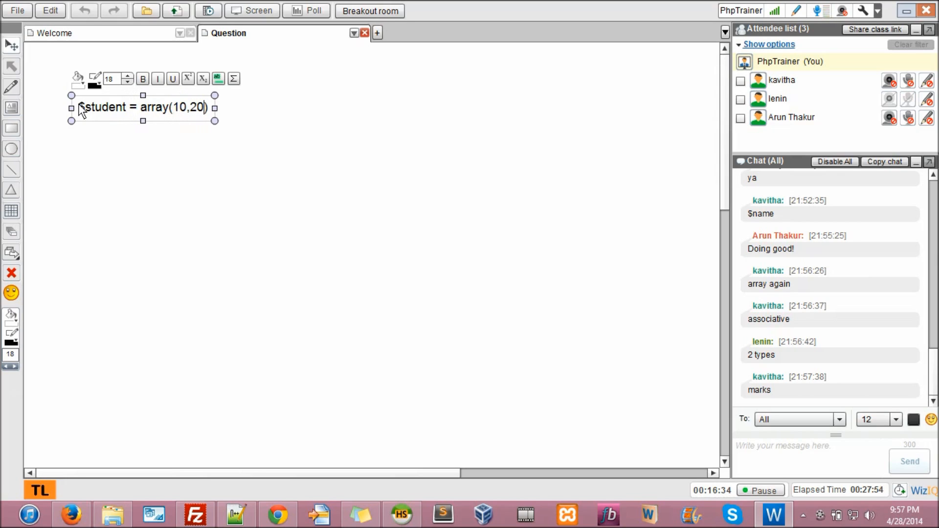
pyautogui.write(',')
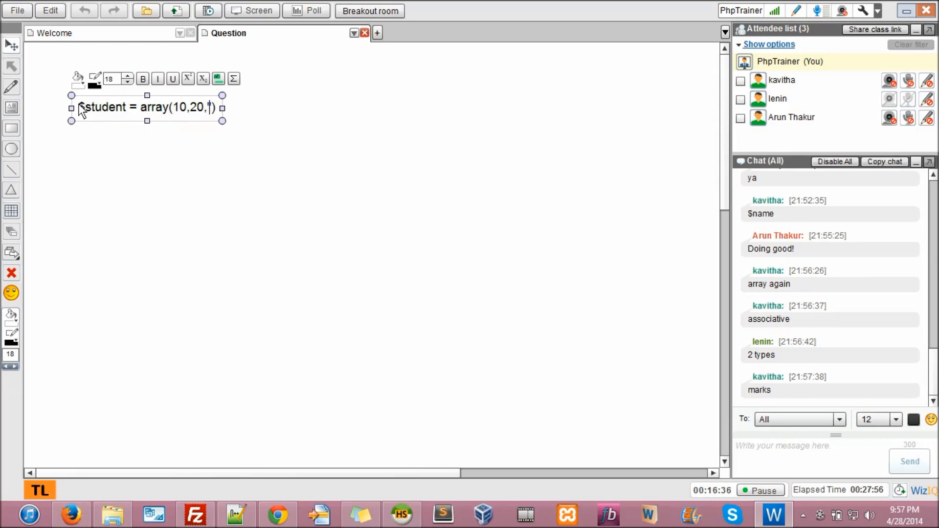
pyautogui.write("'Marks' => 30")
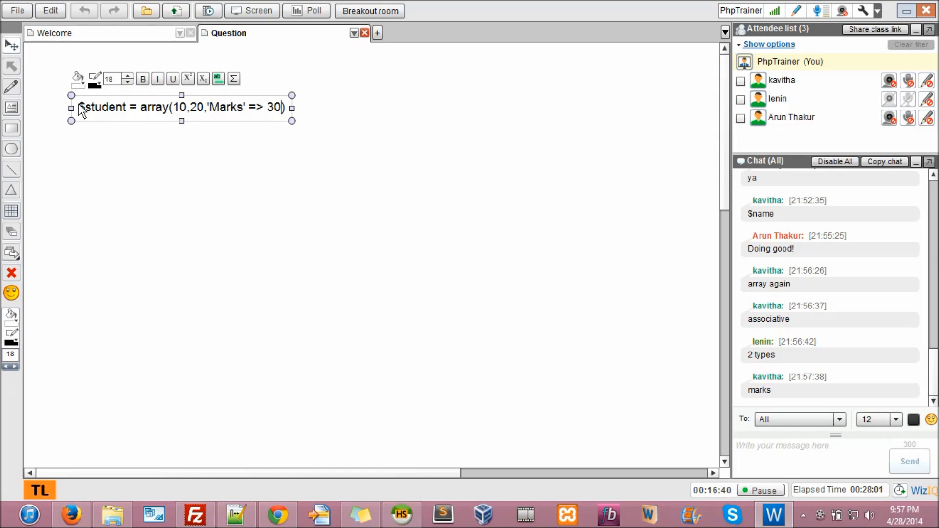
# Complete the array with 30, 40, 'Rank' => 1); followed by echo $student[2];
pyautogui.write(', 40')
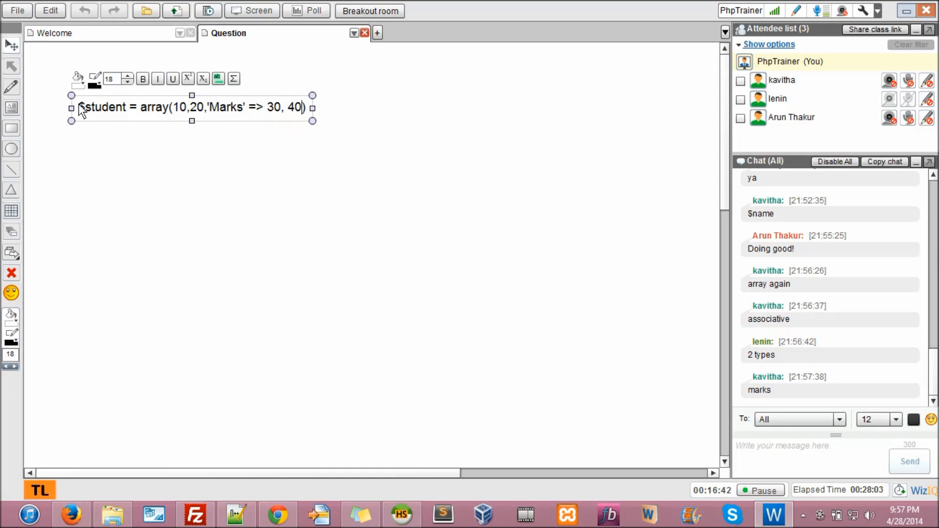
pyautogui.write(', "')
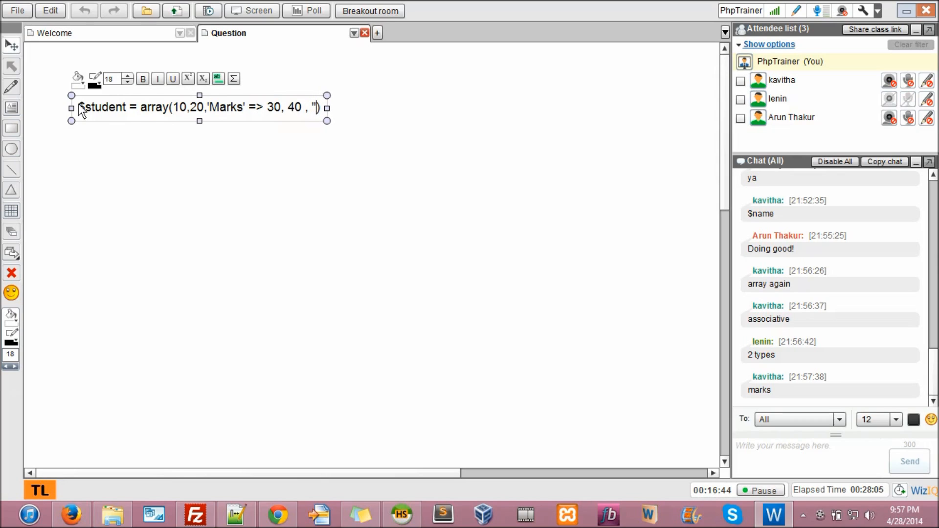
pyautogui.write("Rank'")
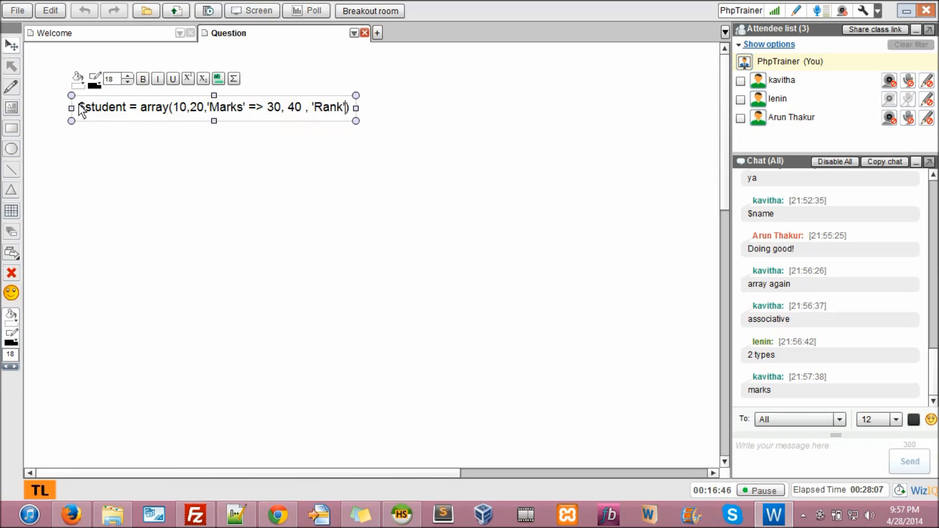
pyautogui.write('=> 1)')
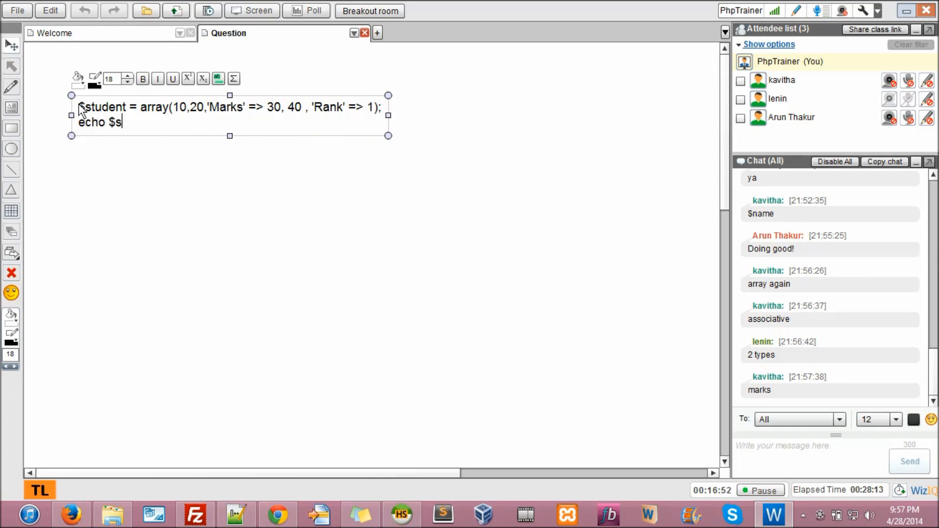
pyautogui.write('tudent[2];')
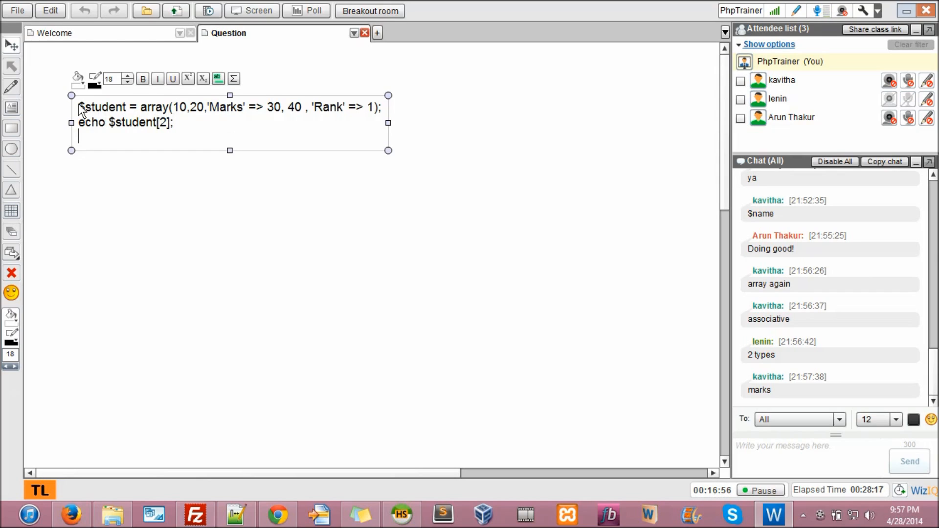
# Note below the code that 'This array is a mixed array.'
pyautogui.write('T')
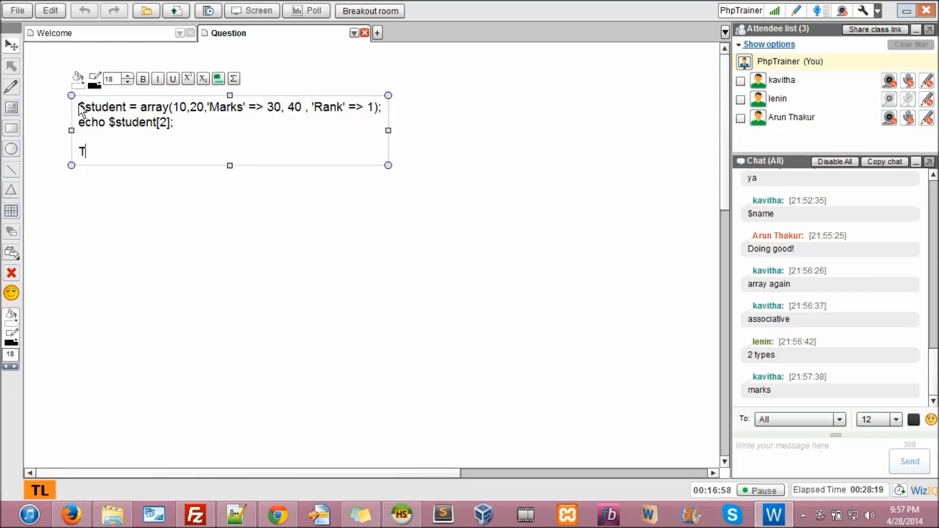
pyautogui.write('his array i')
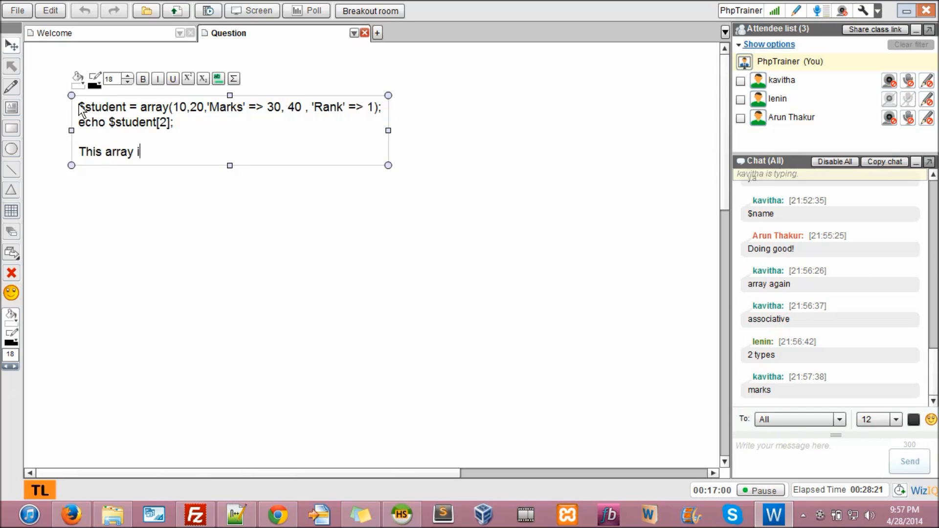
pyautogui.write('s a mixed')
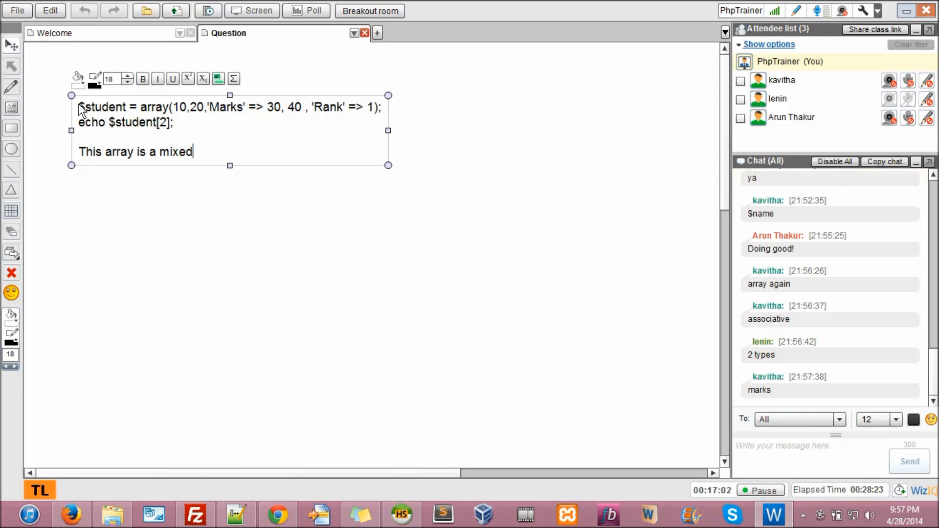
pyautogui.write('array.')
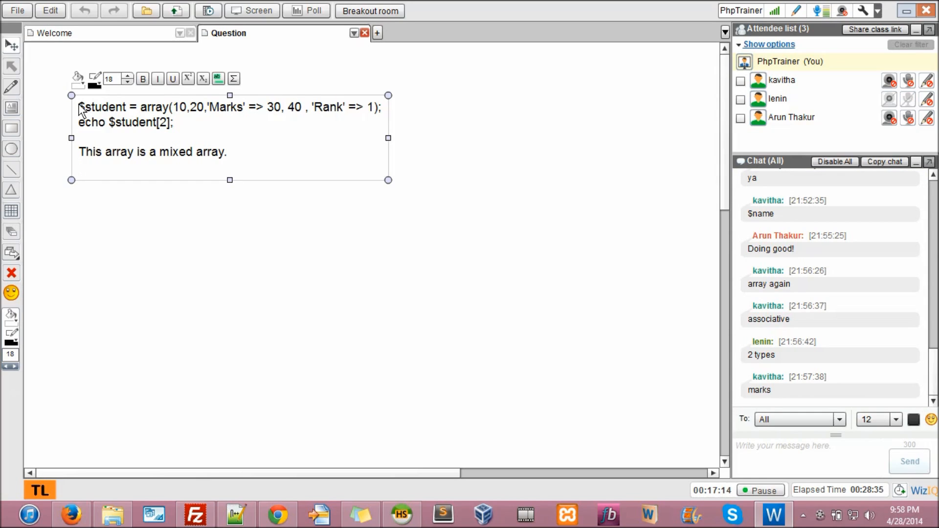
# List the elements $student[0] = 10; $student[1] = 20; and $student['Marks'] = 30;
pyautogui.write('$st')
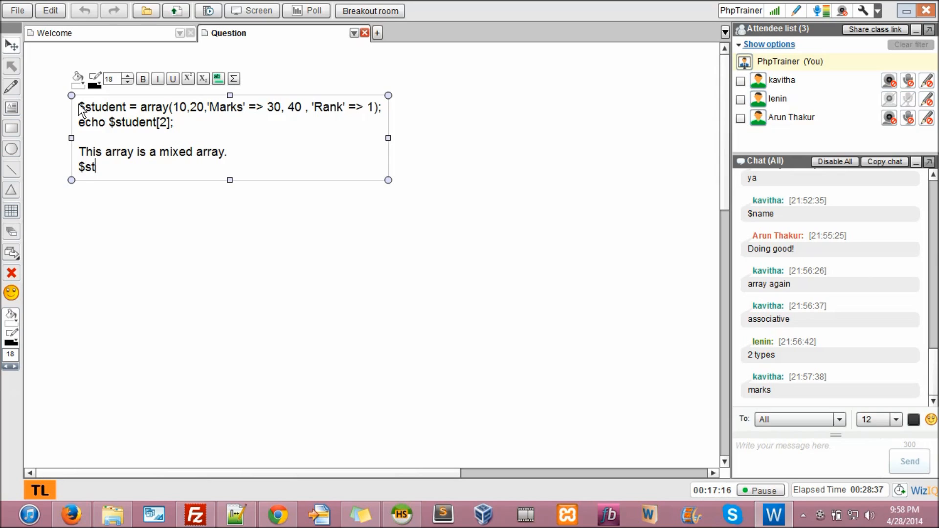
pyautogui.write('udent[]')
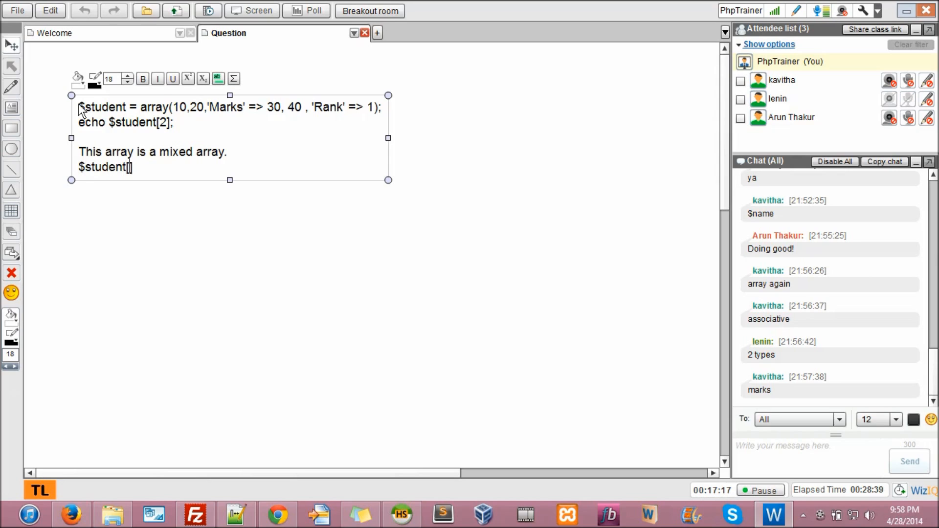
pyautogui.write('[0] =')
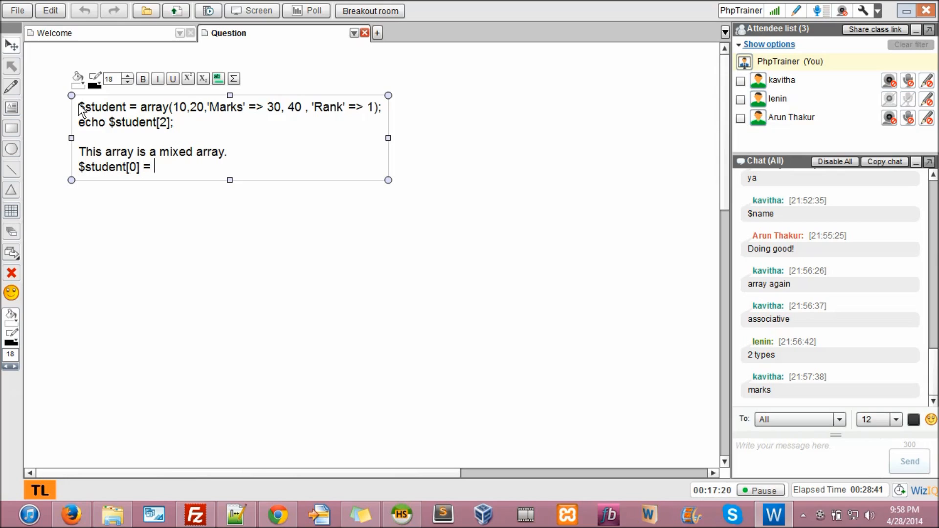
pyautogui.write('10;')
pyautogui.write('$student')
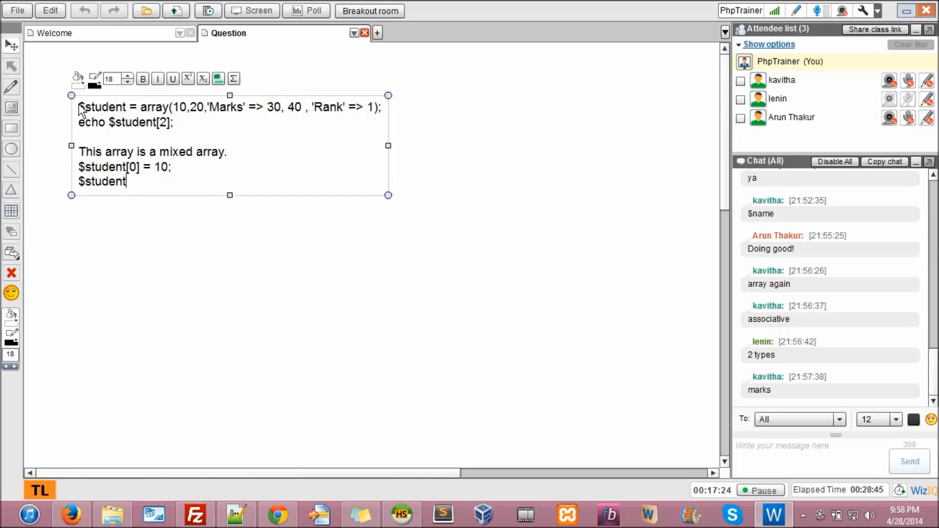
pyautogui.write('[1]')
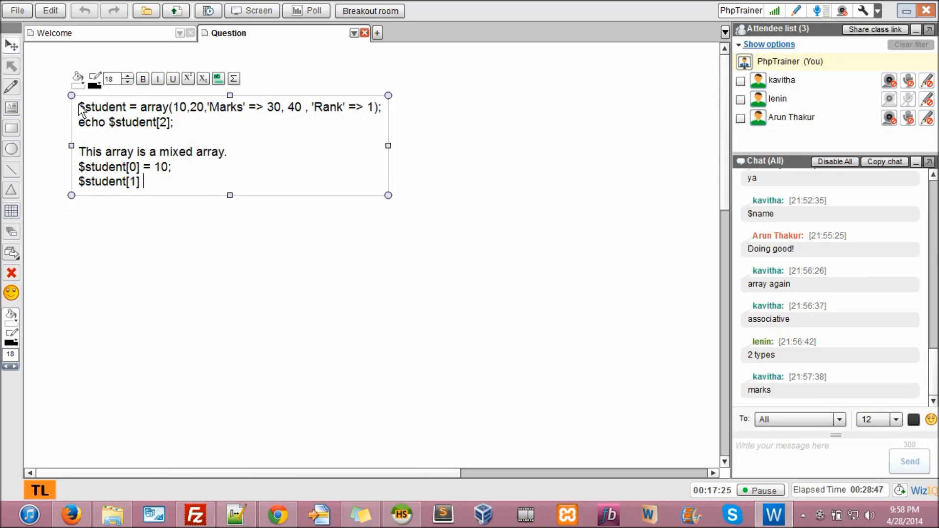
pyautogui.write('= 20;')
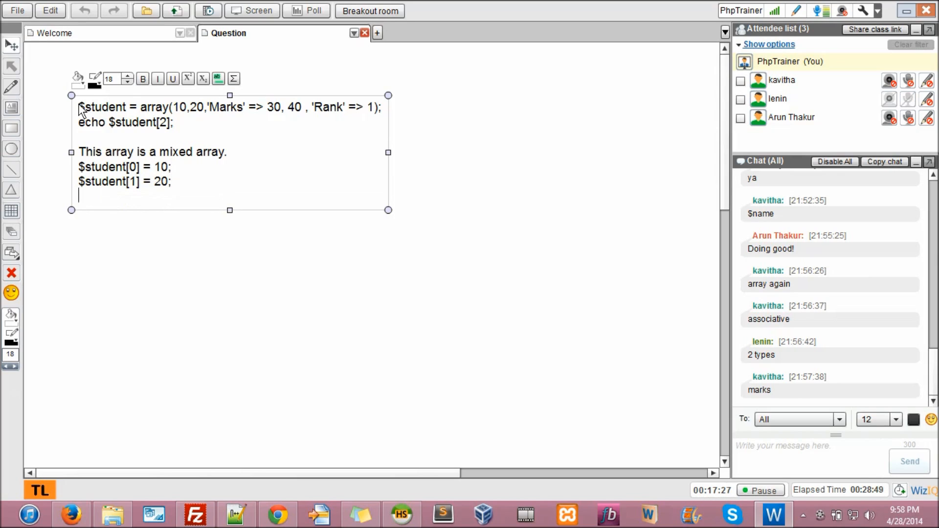
pyautogui.write('$student')
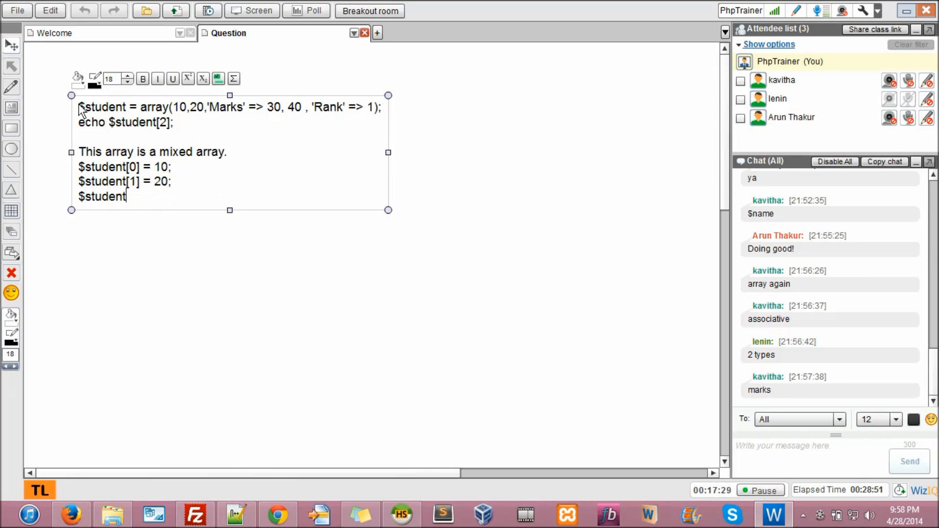
pyautogui.write('[]')
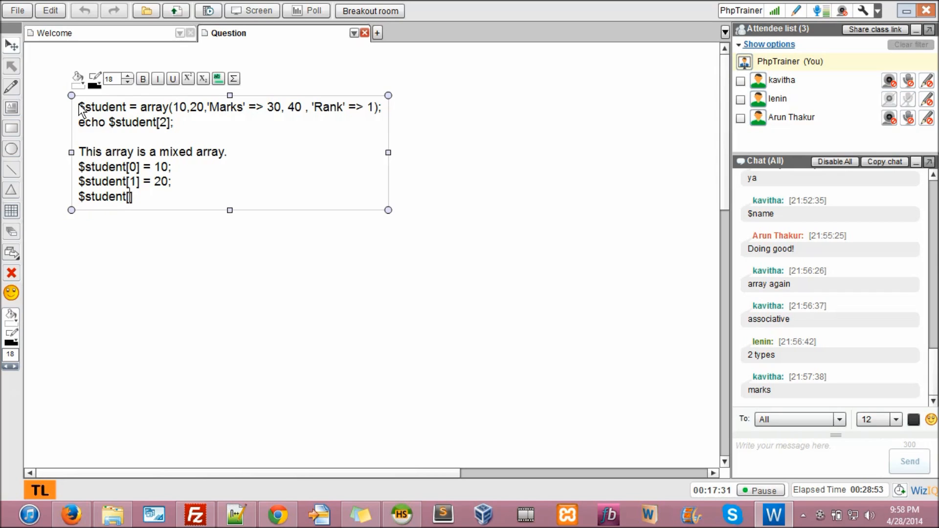
pyautogui.write('"')
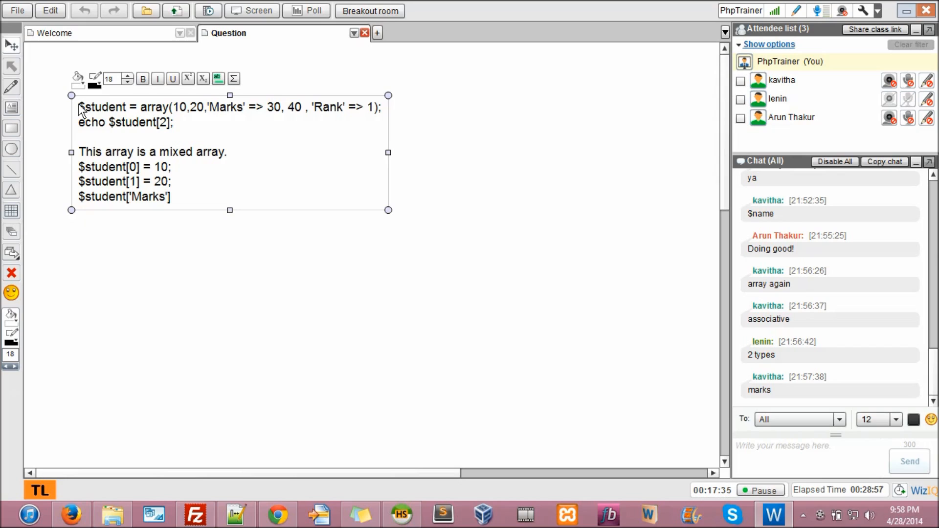
pyautogui.write('= 30;')
pyautogui.write('$')
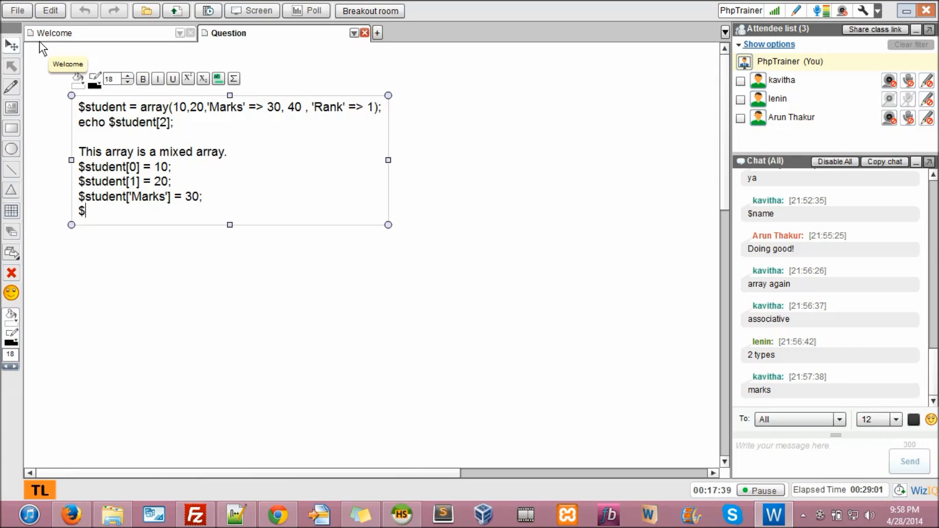
# Add the remaining elements $student[2] = 40; and $student['Rank'] = 1;
pyautogui.write('student[]')
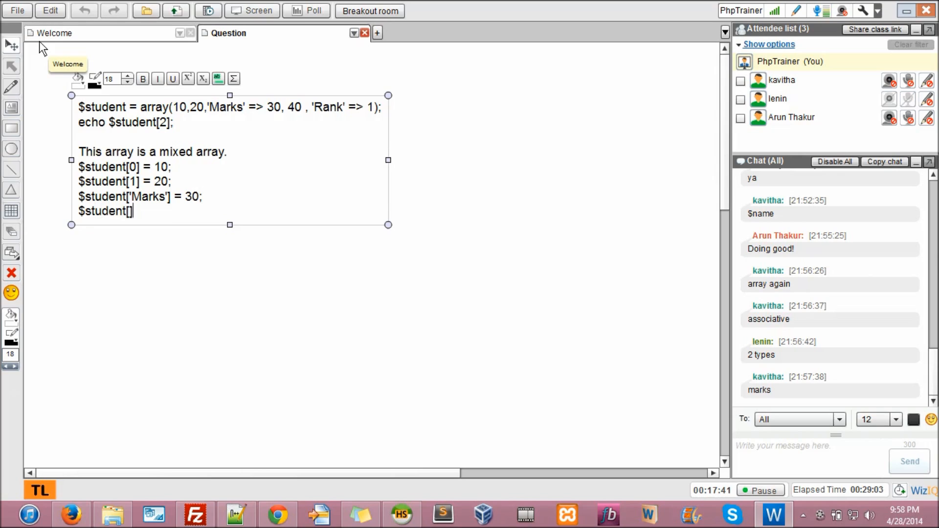
pyautogui.write('2] =')
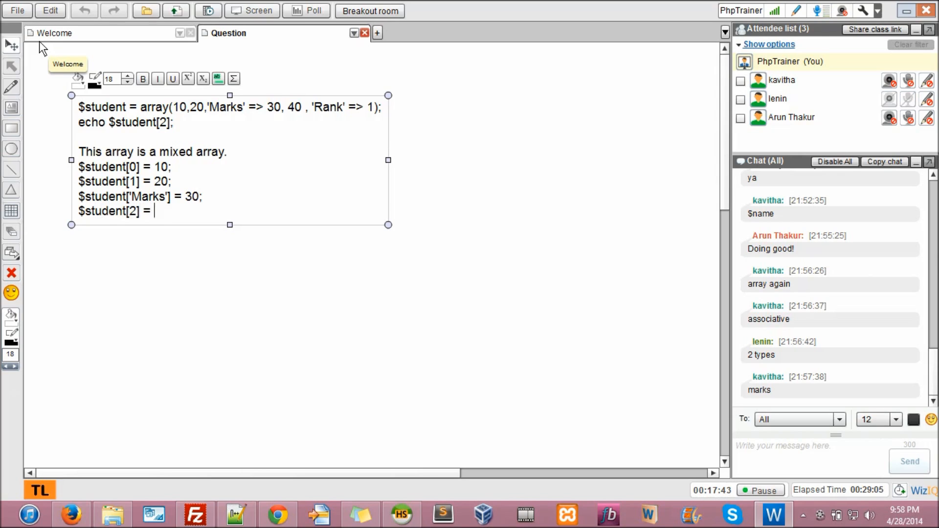
pyautogui.write('40;')
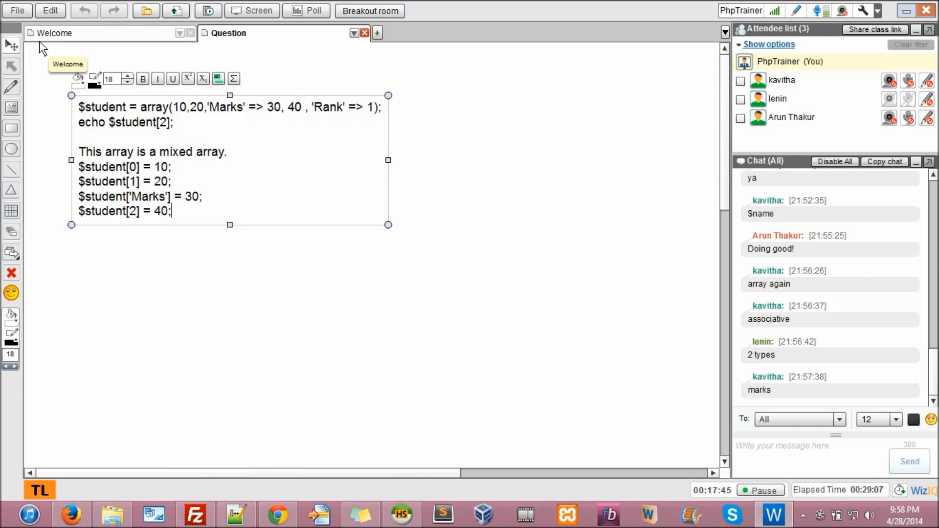
pyautogui.write('$student[')
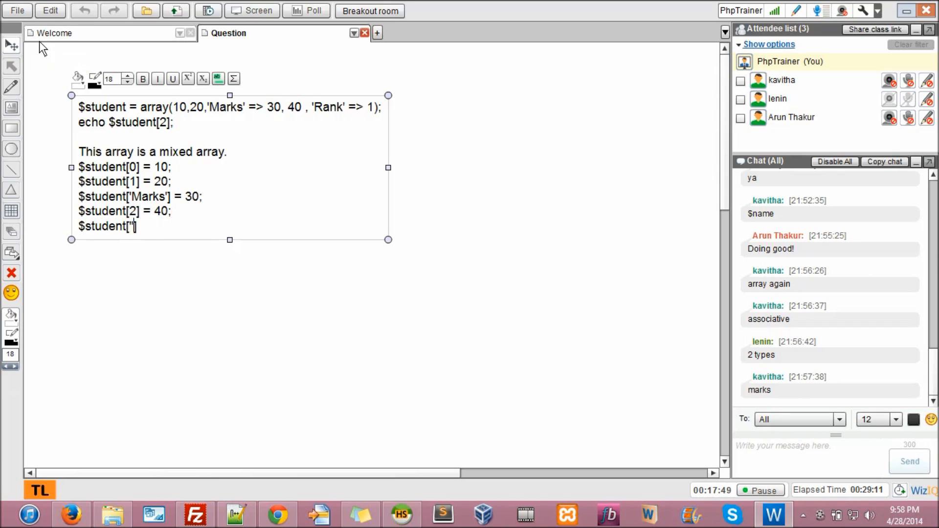
pyautogui.write('Ra')
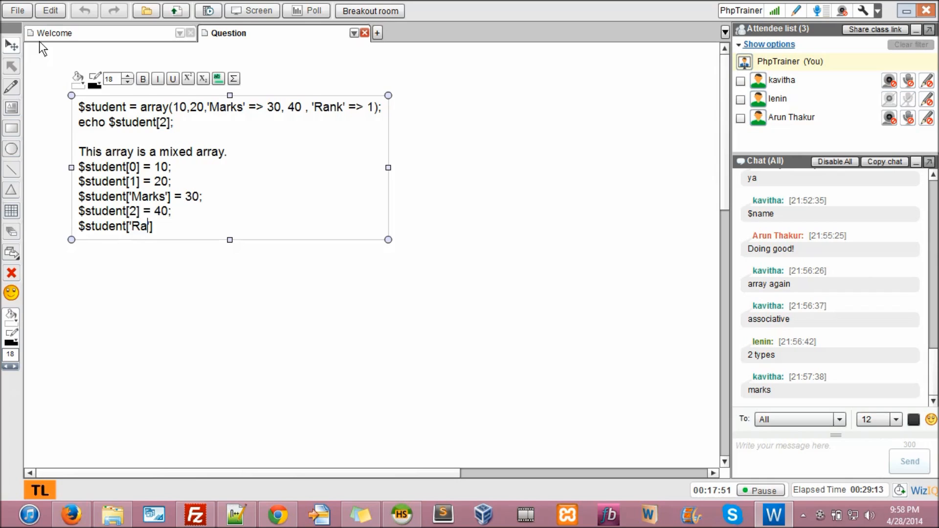
pyautogui.write("nk'")
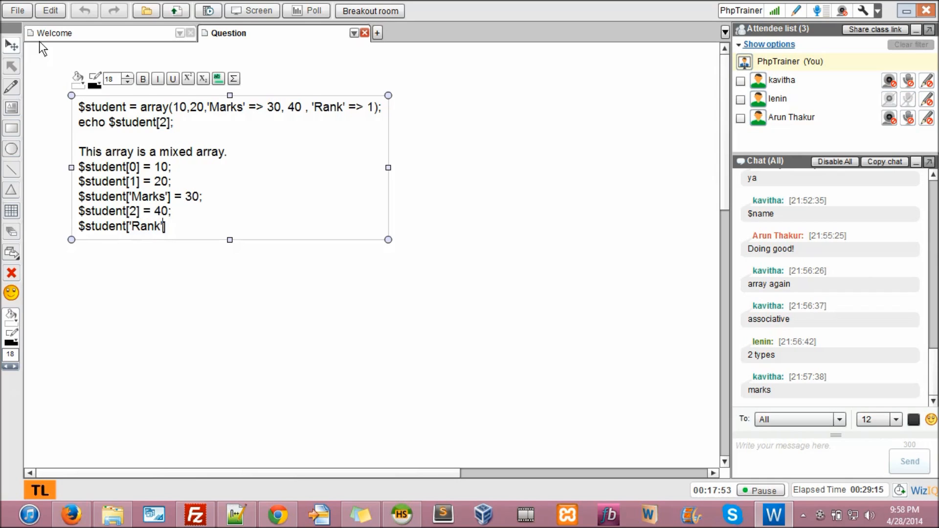
pyautogui.write('= 1')
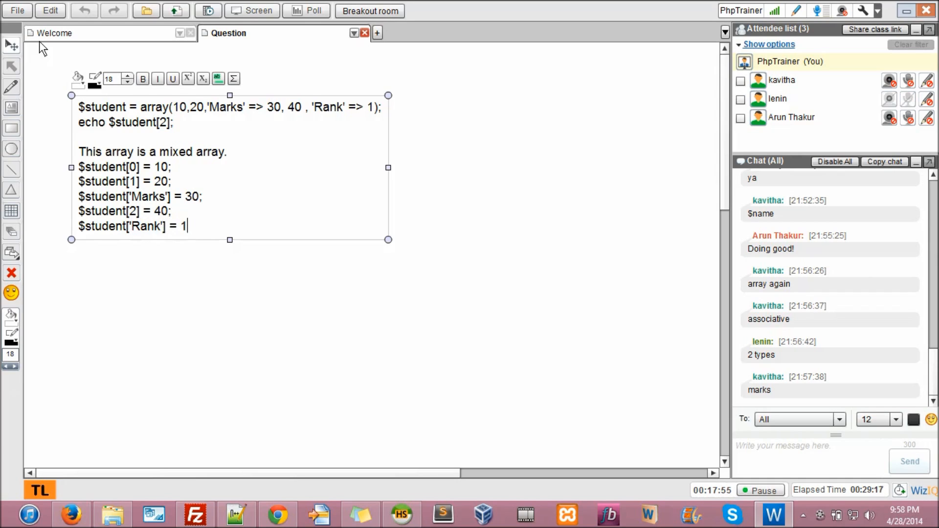
pyautogui.write(';')
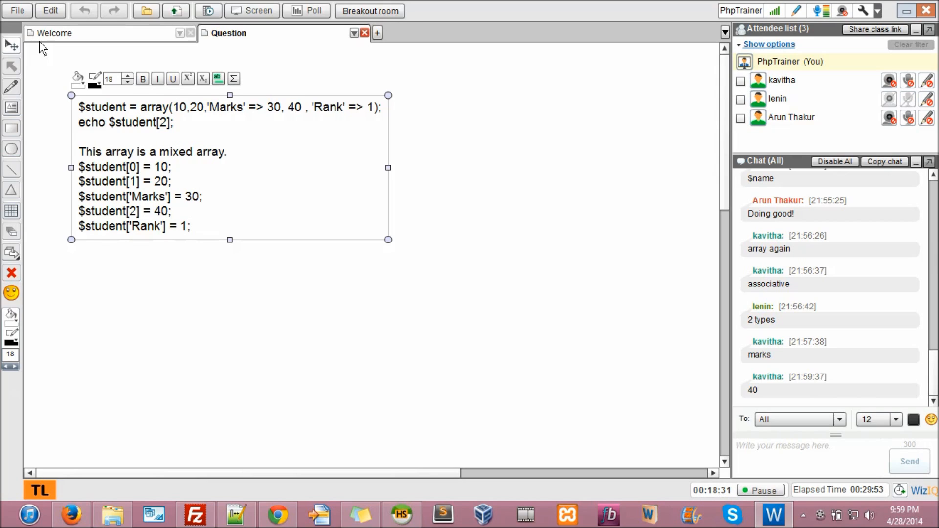
pyautogui.moveTo(15, 110)
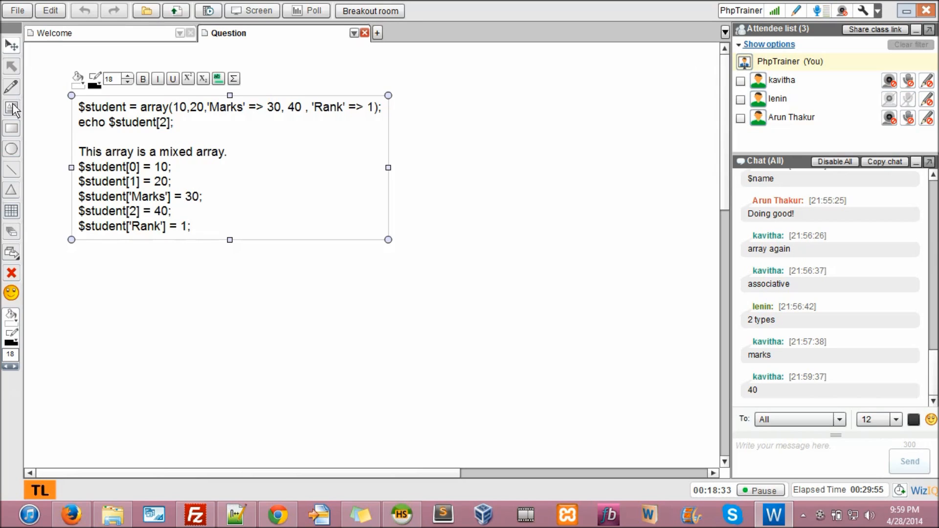